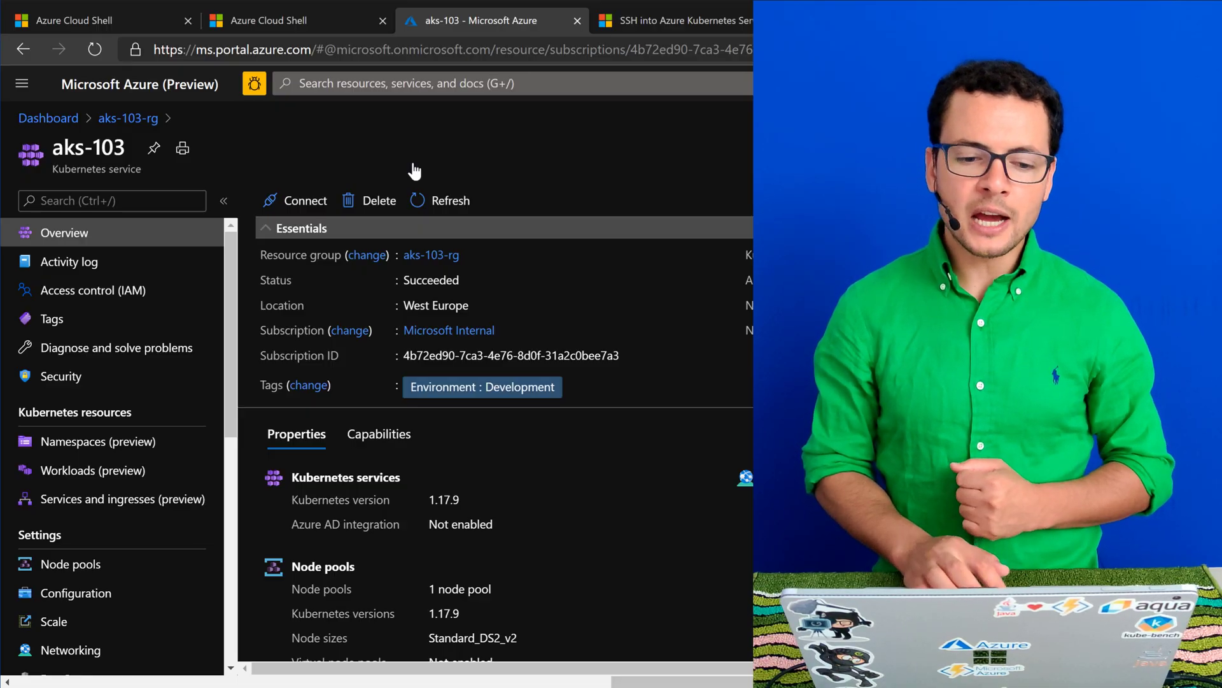
Find the cluster's infrastructure resource group MC_aks-103-rg_aks-103_westeurope in the aks-103 Properties
{"action": "left_click", "coordinate": [102, 20]}
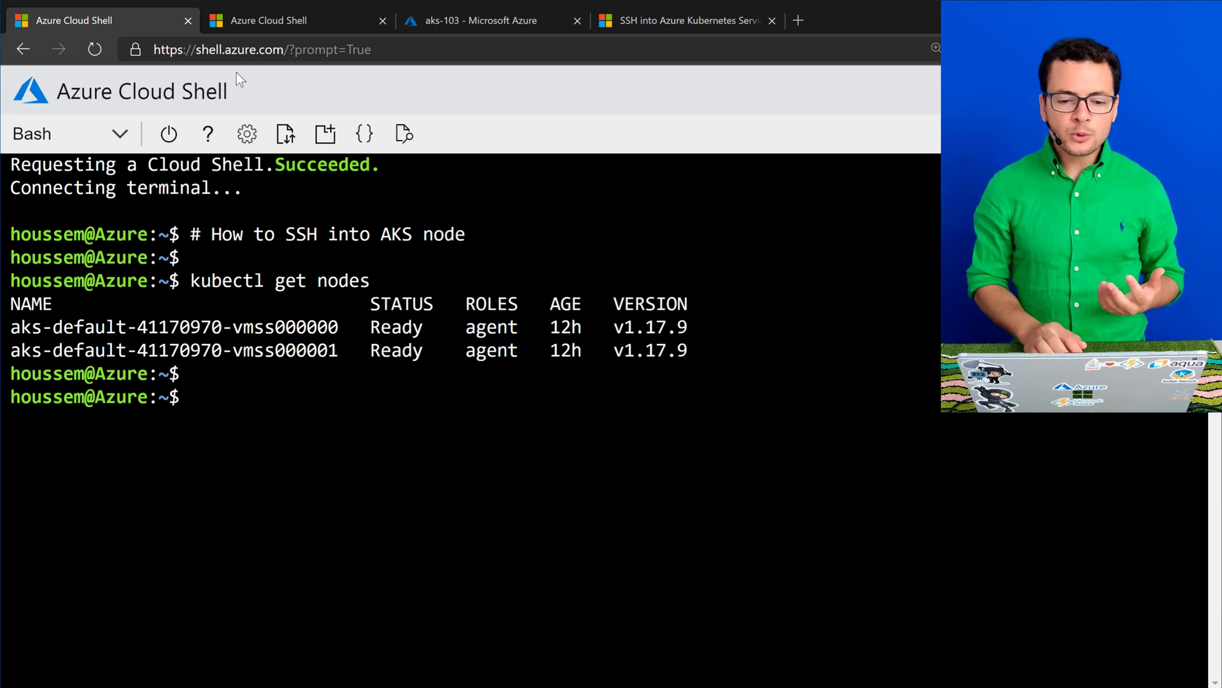
{"action": "left_click", "coordinate": [481, 20]}
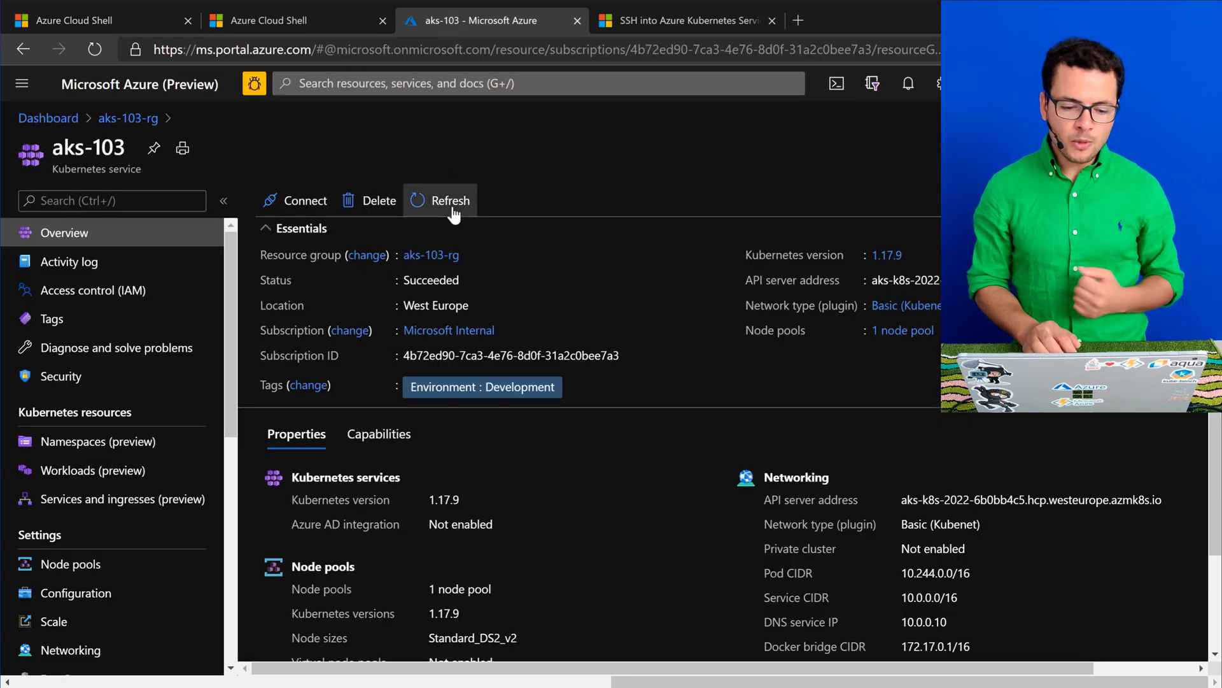
{"action": "scroll", "scroll_direction": "down", "scroll_amount": 3}
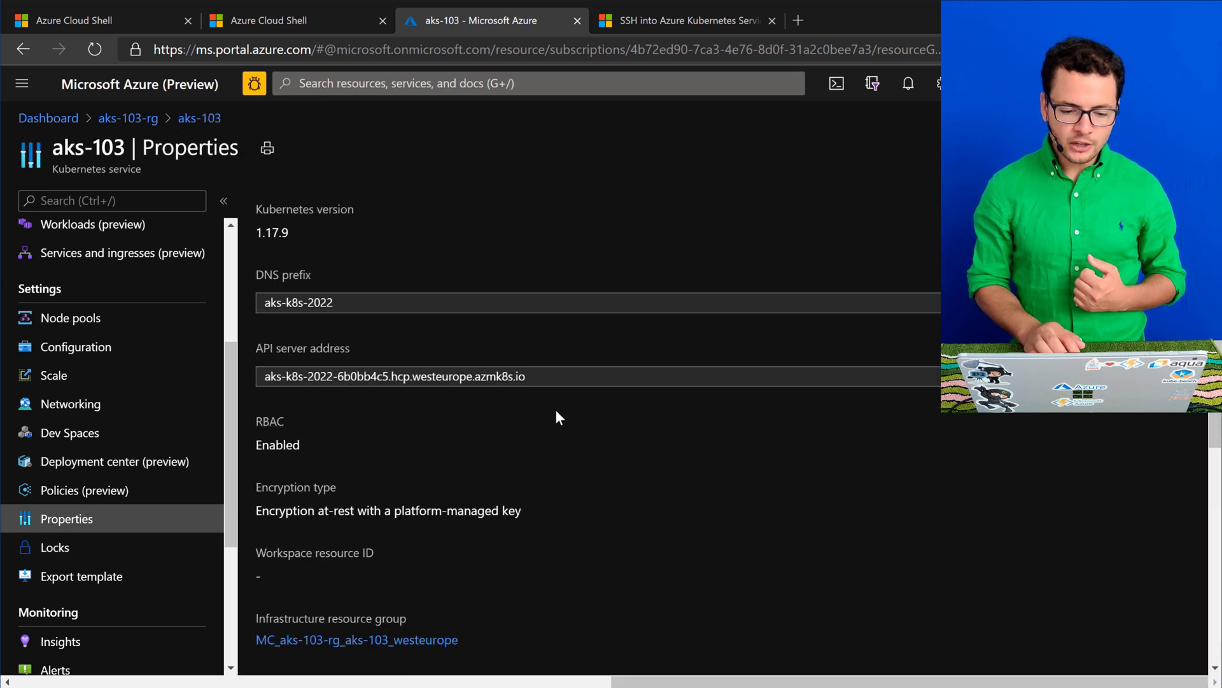
{"action": "scroll", "scroll_direction": "down", "scroll_amount": 3}
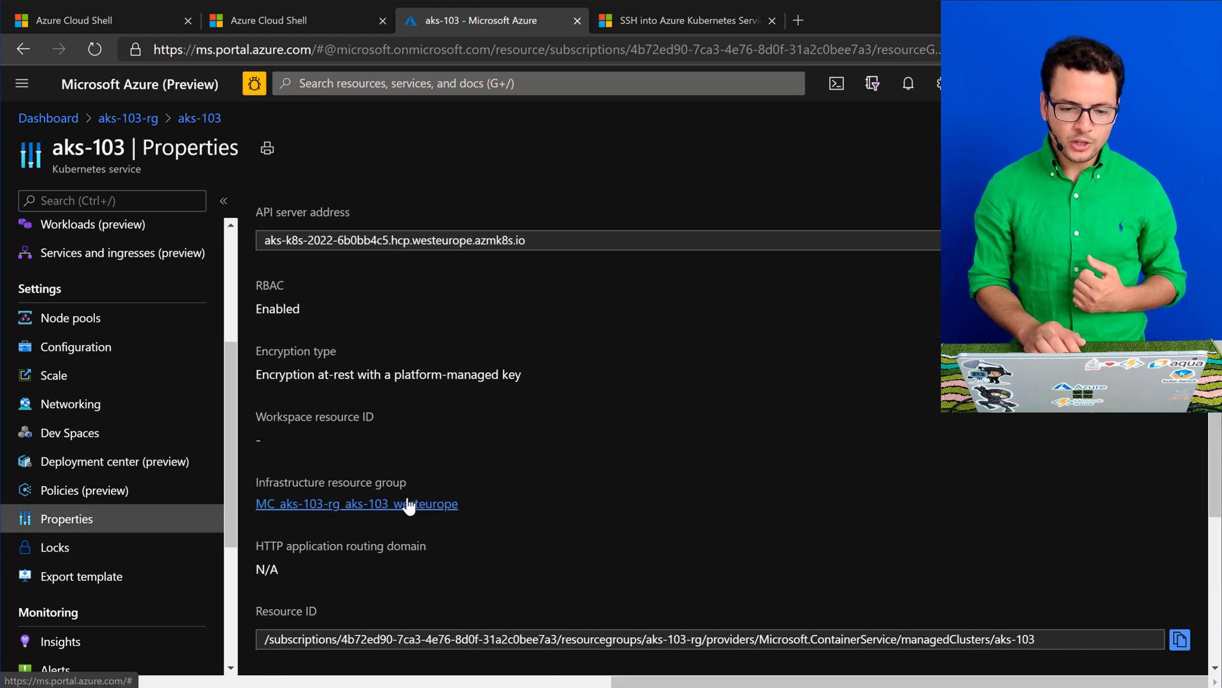
{"action": "mouse_move", "coordinate": [459, 36]}
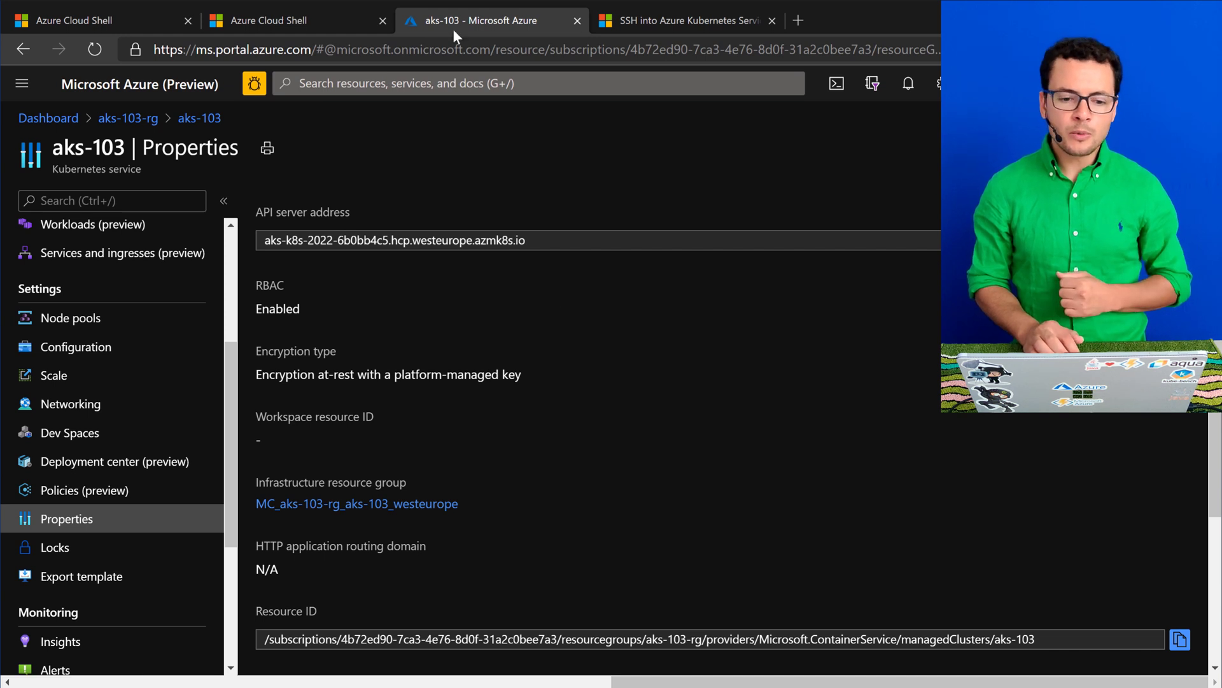
{"action": "left_click", "coordinate": [93, 21]}
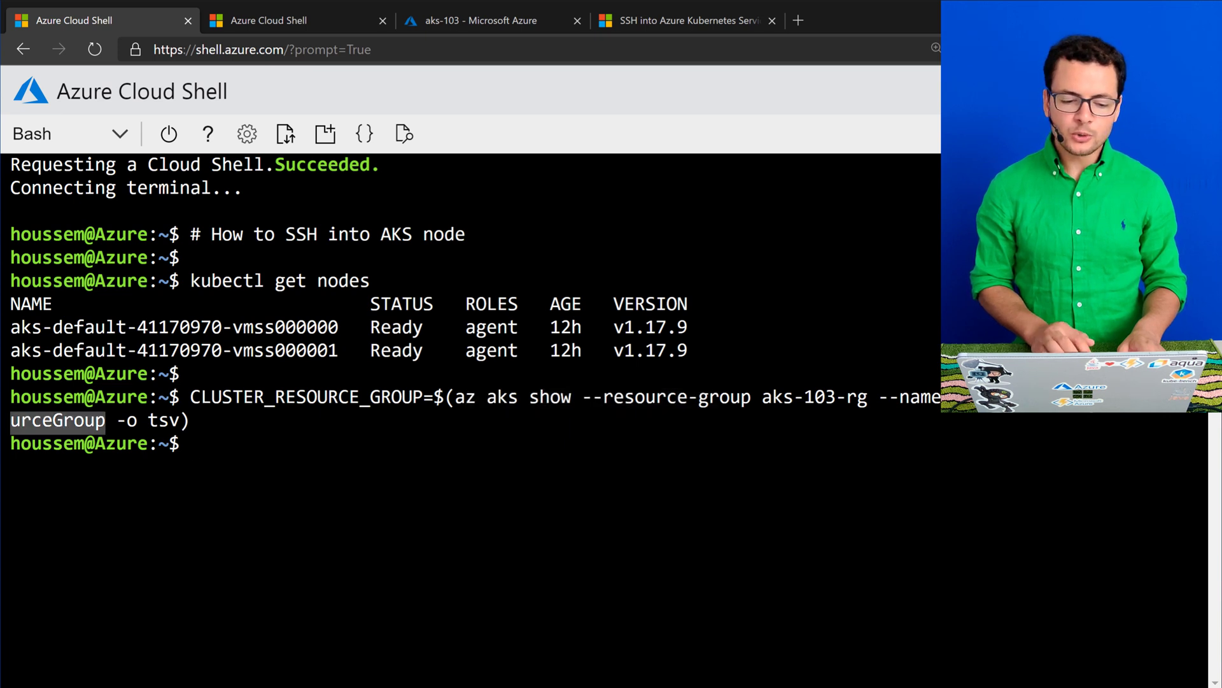
Confirm $CLUSTER_RESOURCE_GROUP and save the node scale set name into SCALE_SET_NAME with az vmss list
{"action": "type", "text": "echo"}
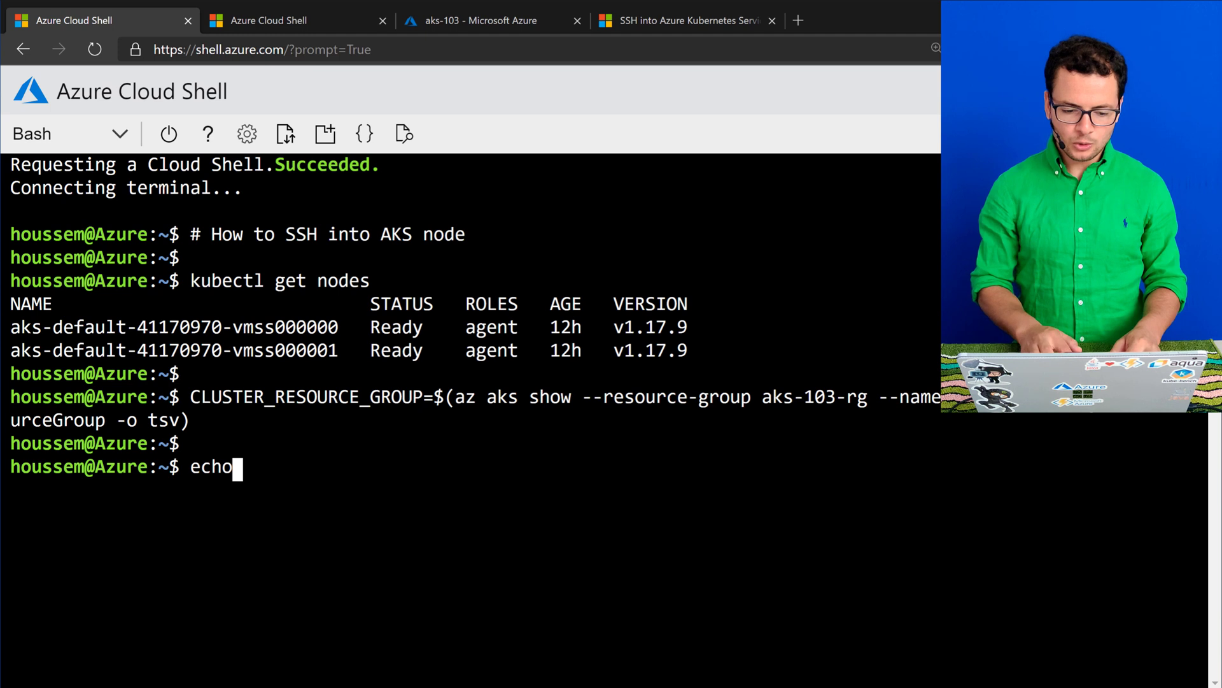
{"action": "type", "text": "$CLUSTER_RESOURCE_GROUP"}
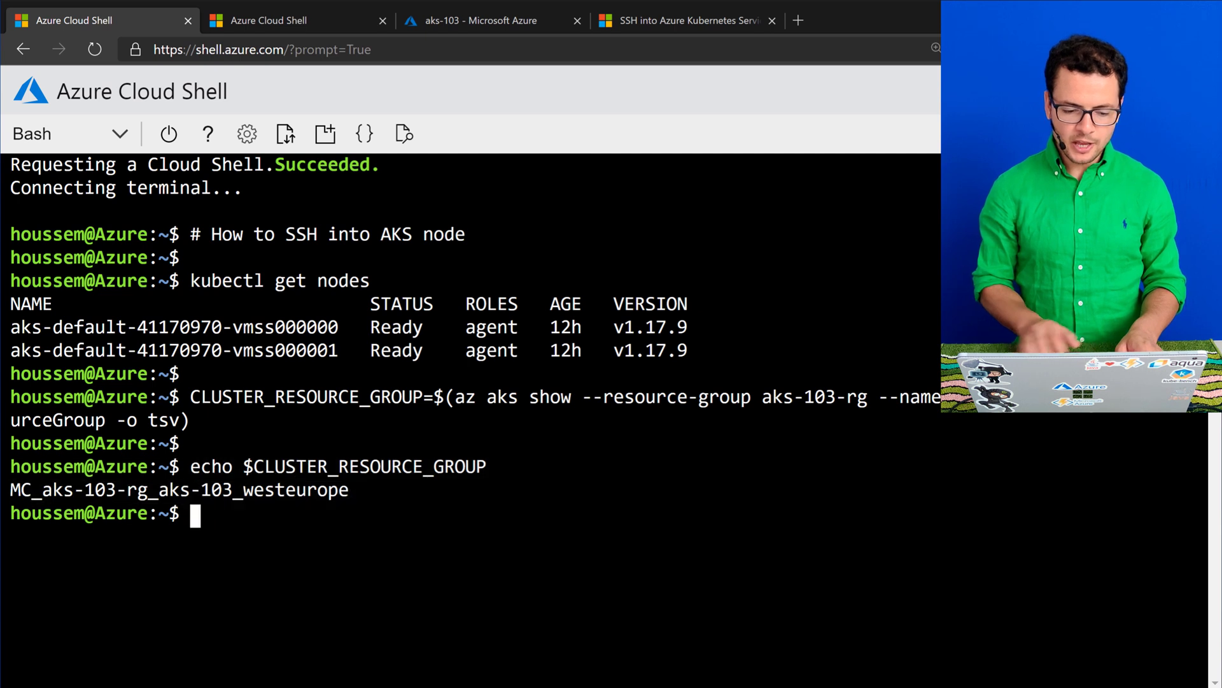
{"action": "type", "text": "SCALE_SET_NAME=$(az vmss list --resource-group $CLUSTER_RESOURCE_GROUP --query [0].name -o tsv)"}
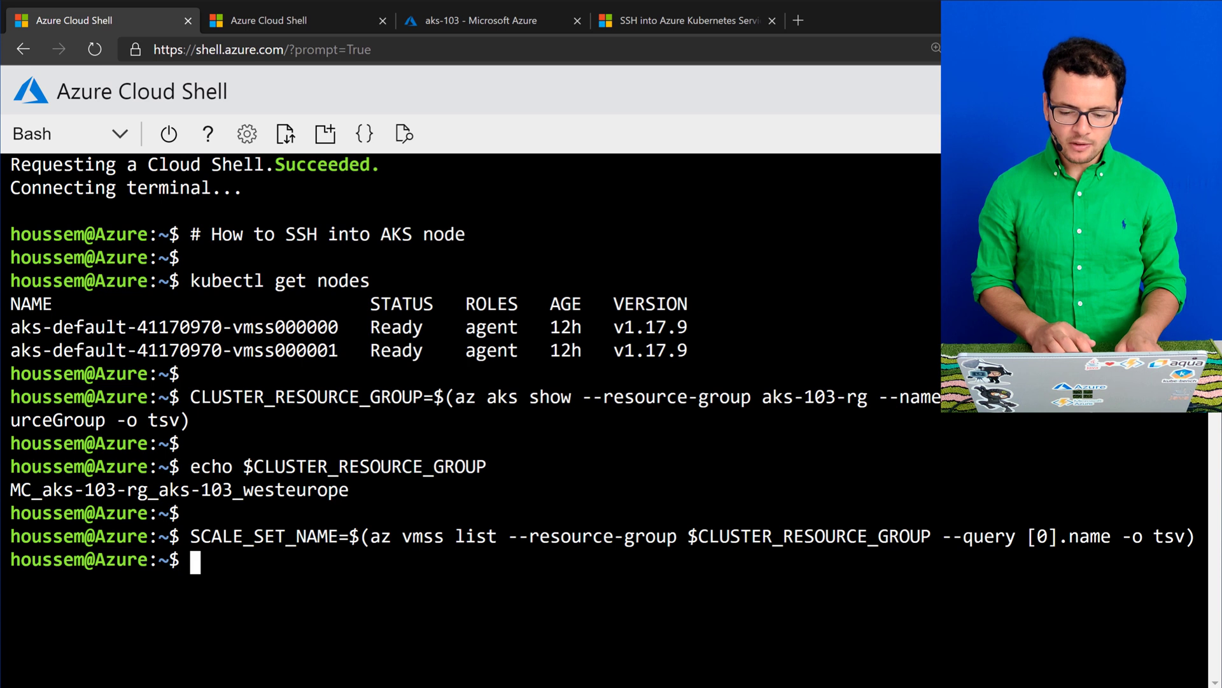
{"action": "double_click", "coordinate": [405, 536]}
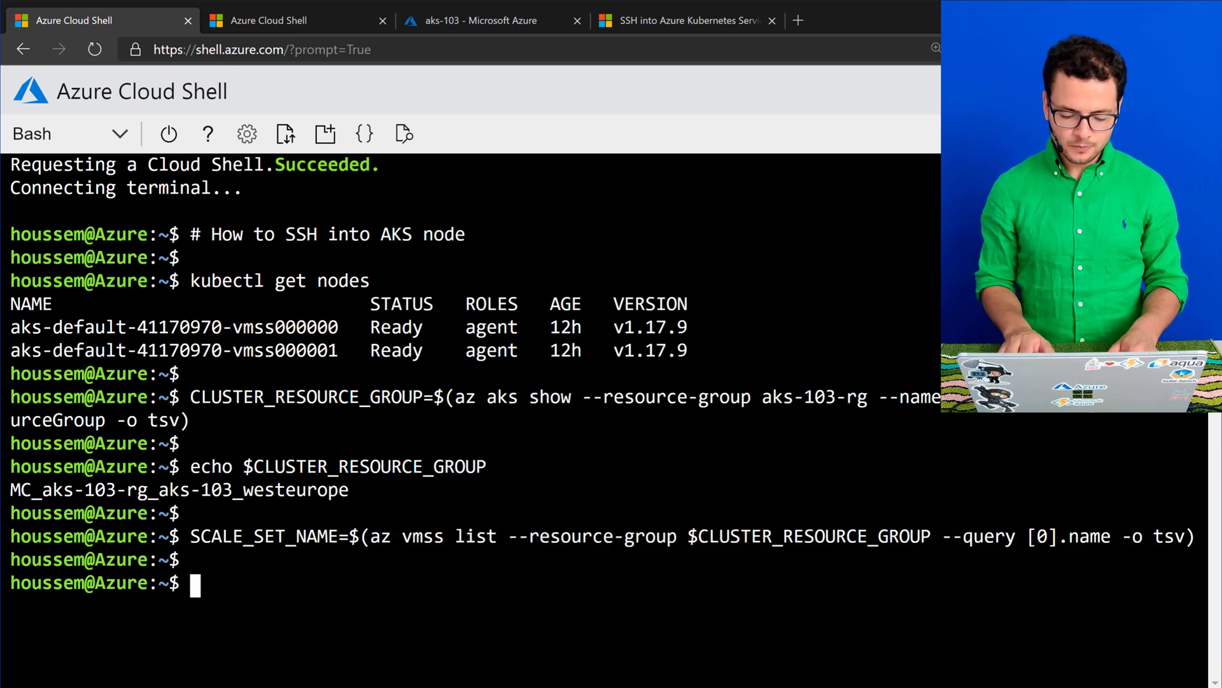
Confirm $SCALE_SET_NAME shows aks-default-41170970-vmss, then clear the terminal
{"action": "type", "text": "echo"}
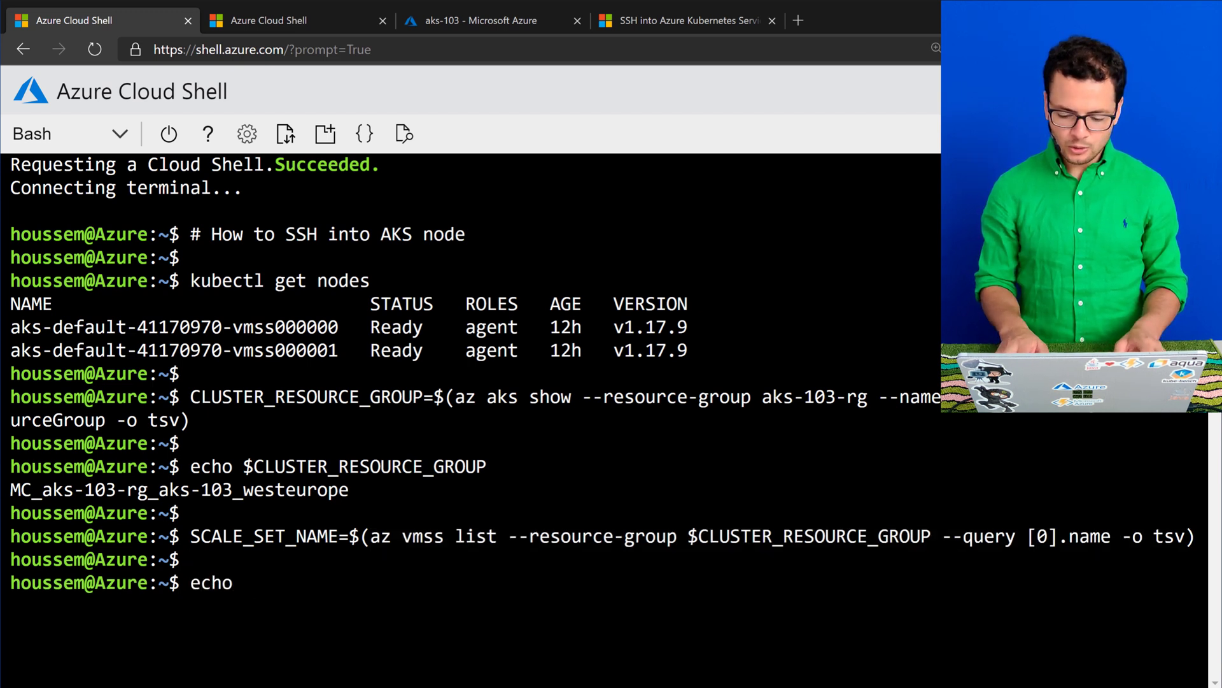
{"action": "type", "text": "$SCALE_SET_NAME"}
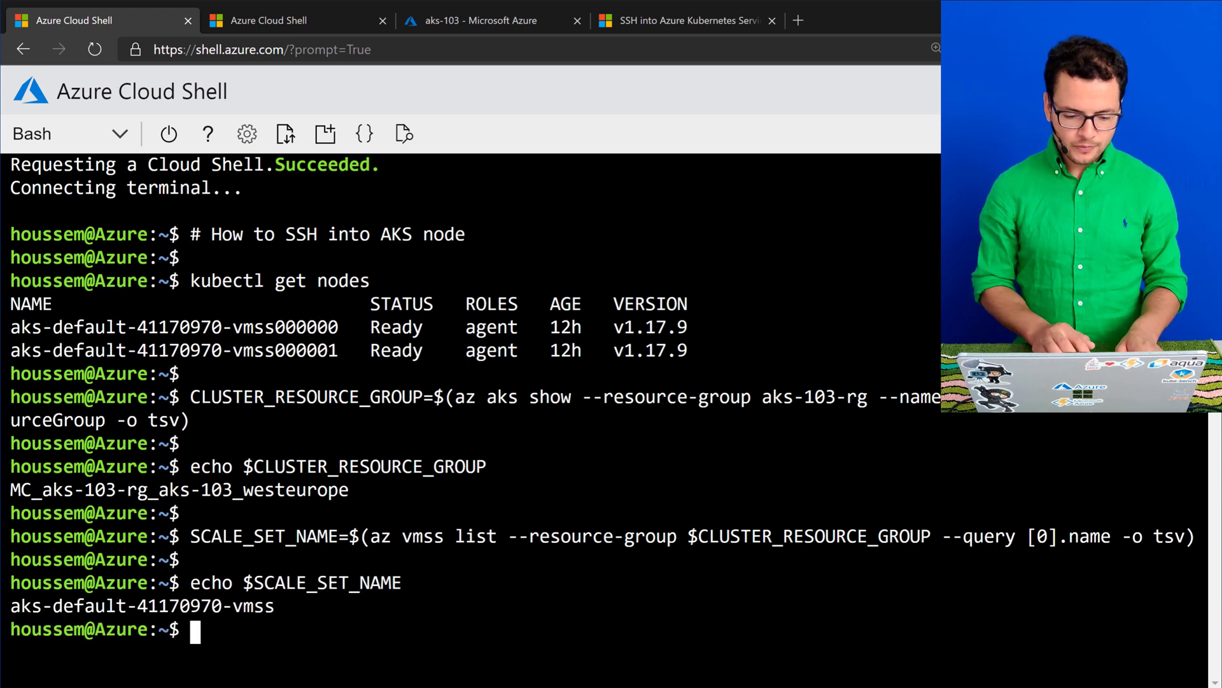
{"action": "double_click", "coordinate": [140, 606]}
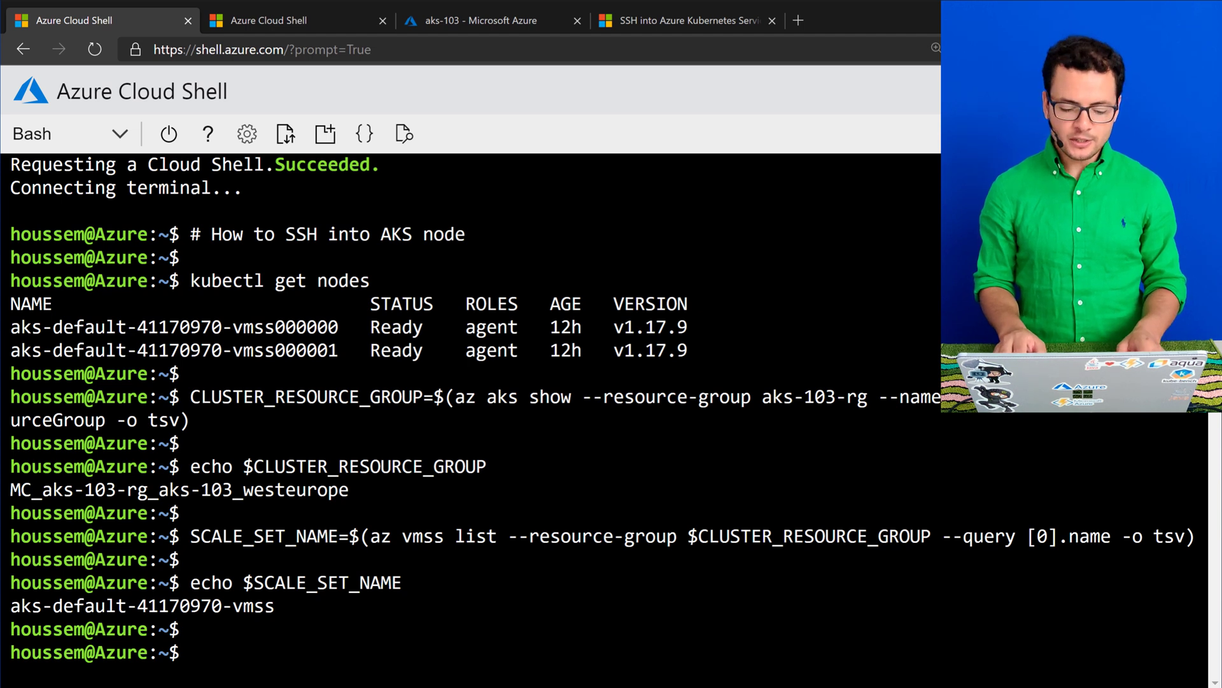
{"action": "type", "text": "c"}
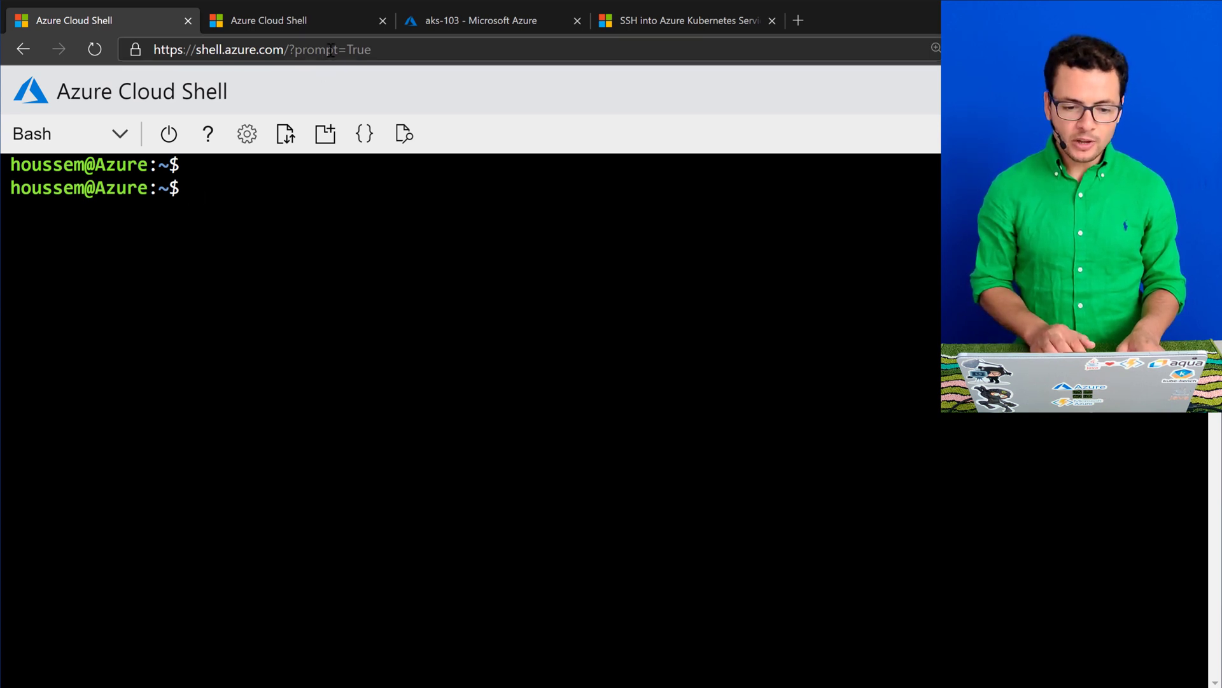
Check the Docs SSH instructions while az vmss extension set adds the azureuser key via VMAccessForLinux
{"action": "left_click", "coordinate": [686, 19]}
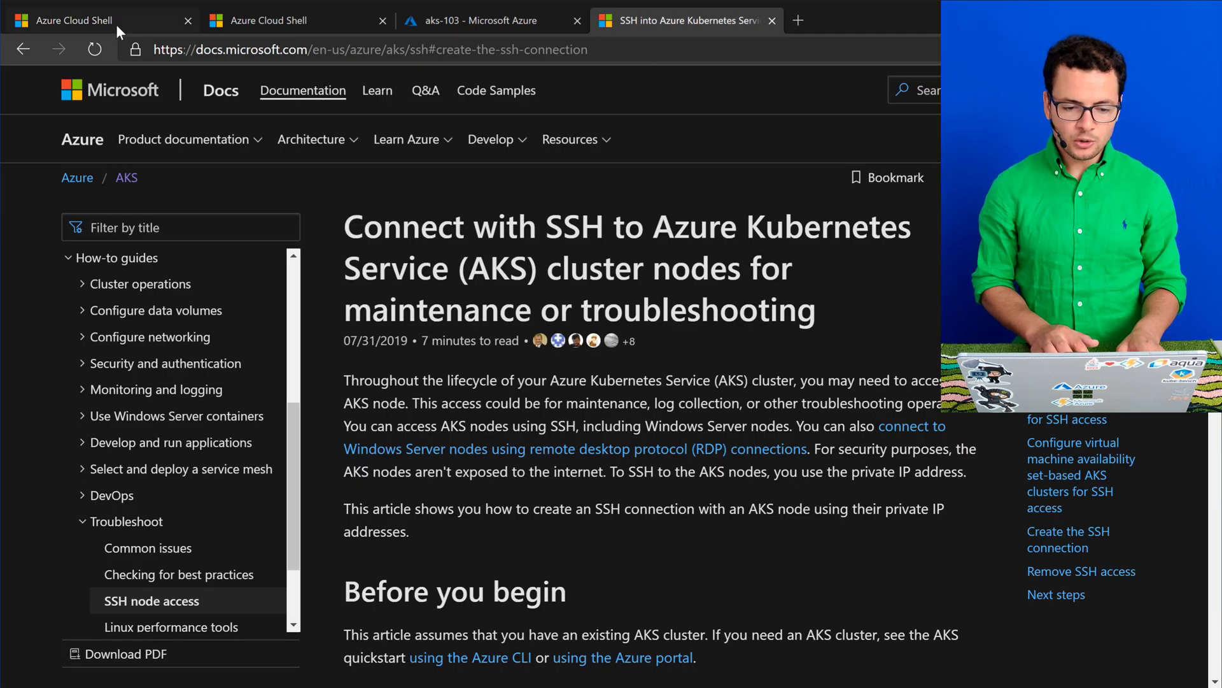
{"action": "left_click", "coordinate": [102, 19]}
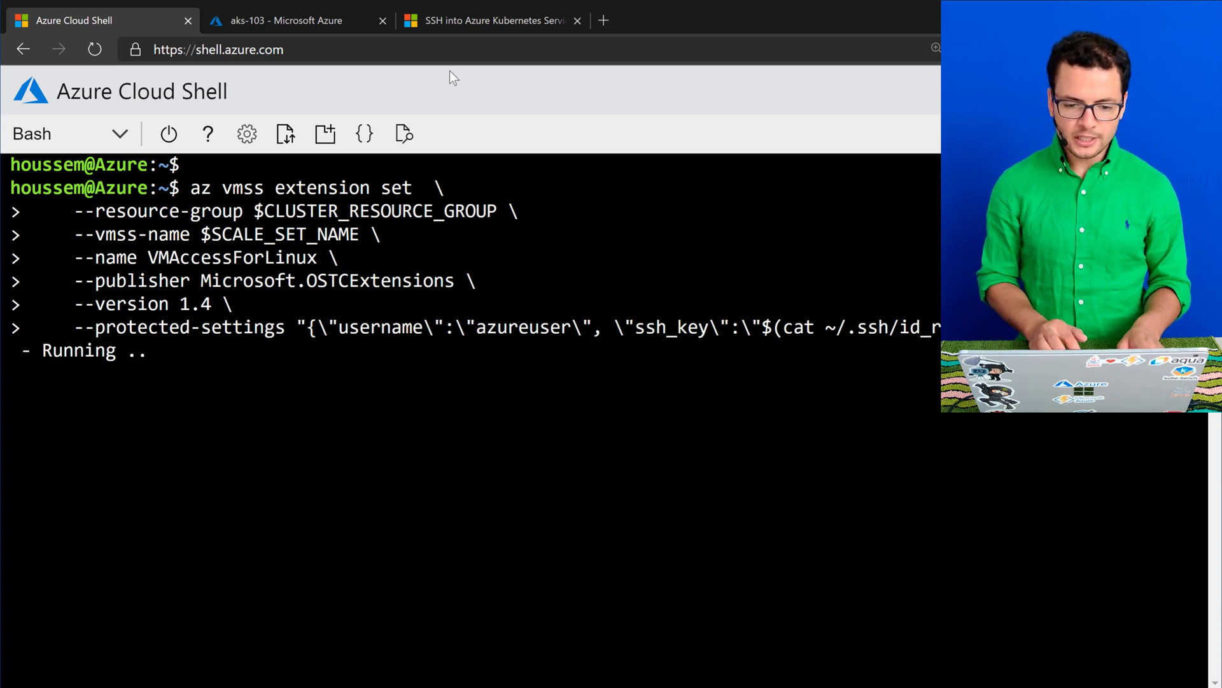
{"action": "left_click", "coordinate": [493, 20]}
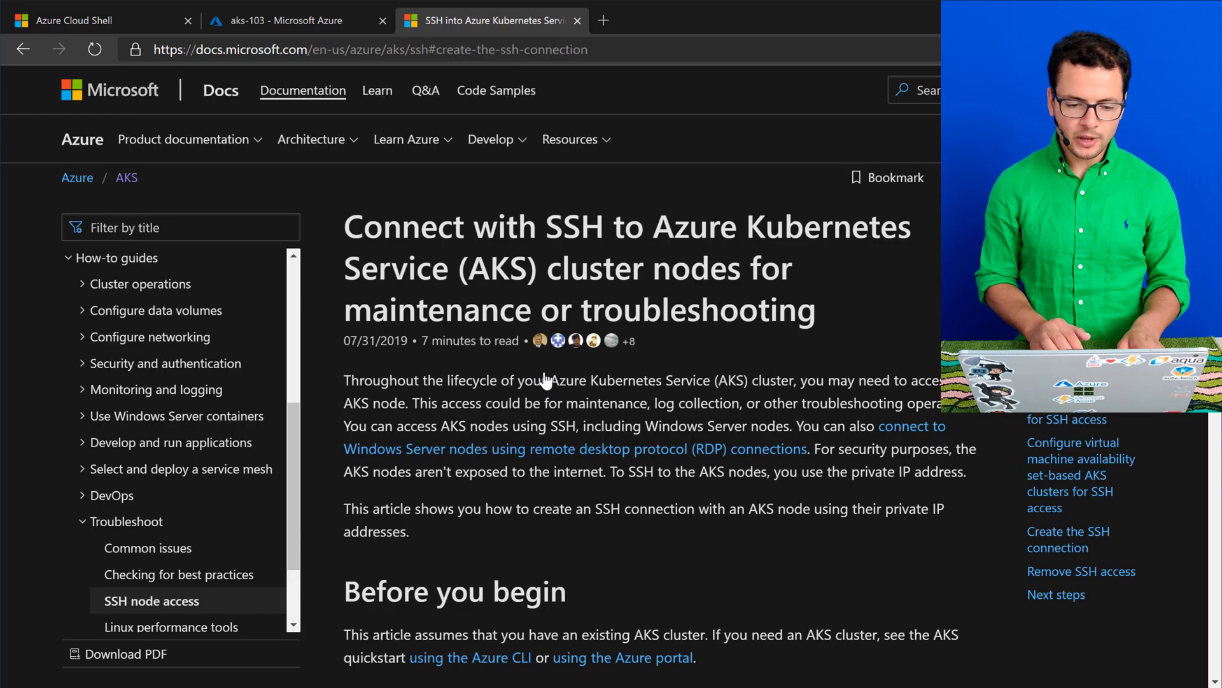
{"action": "scroll", "scroll_direction": "down", "scroll_amount": 3}
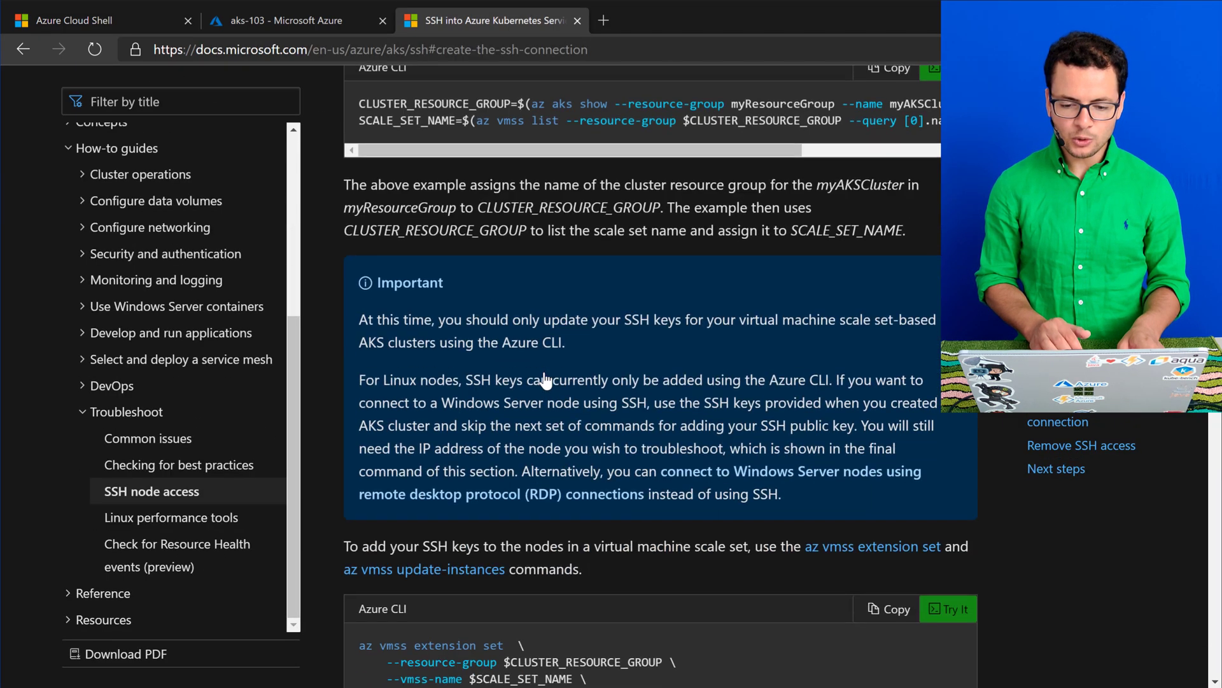
{"action": "scroll", "scroll_direction": "down", "scroll_amount": 3}
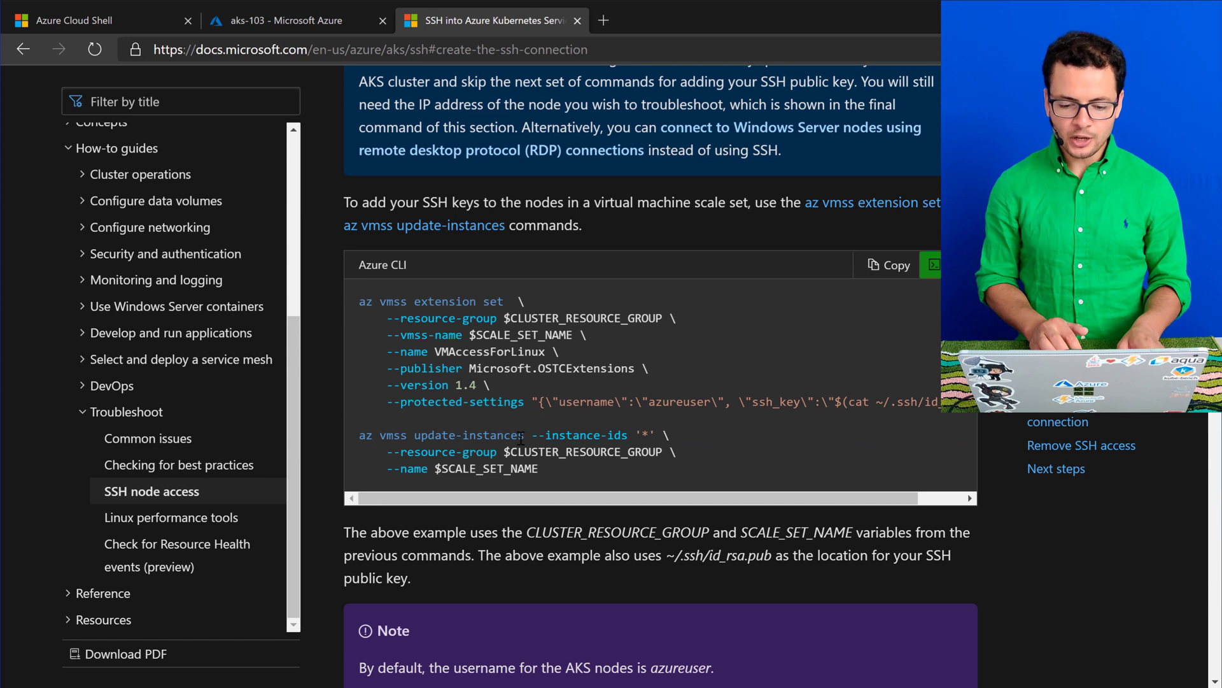
{"action": "left_click", "coordinate": [77, 21]}
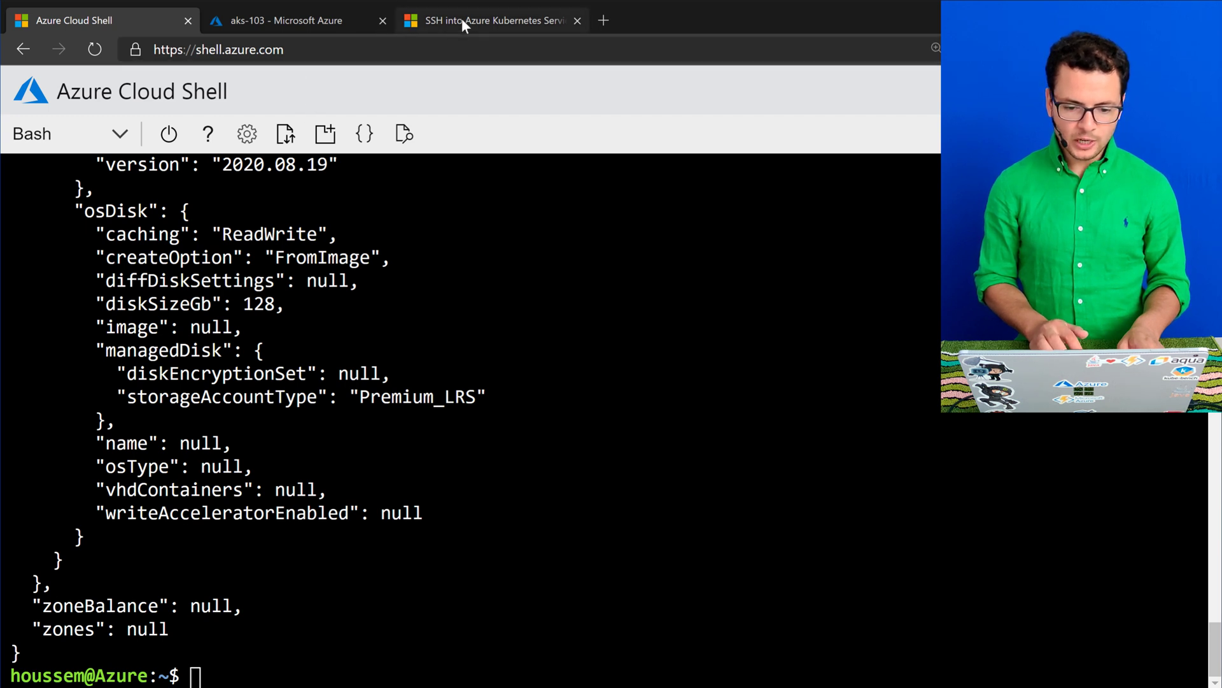
Push the SSH key to every scale set instance with az vmss update-instances --instance-ids '*'
{"action": "left_click", "coordinate": [491, 20]}
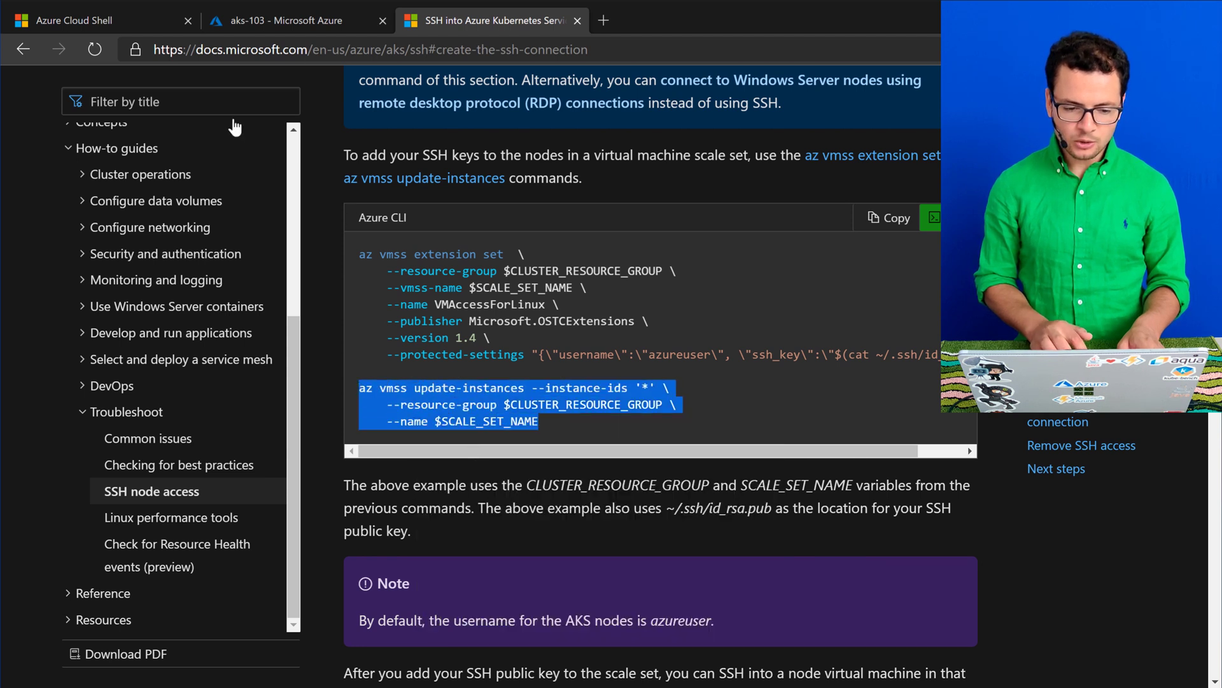
{"action": "left_click", "coordinate": [101, 19]}
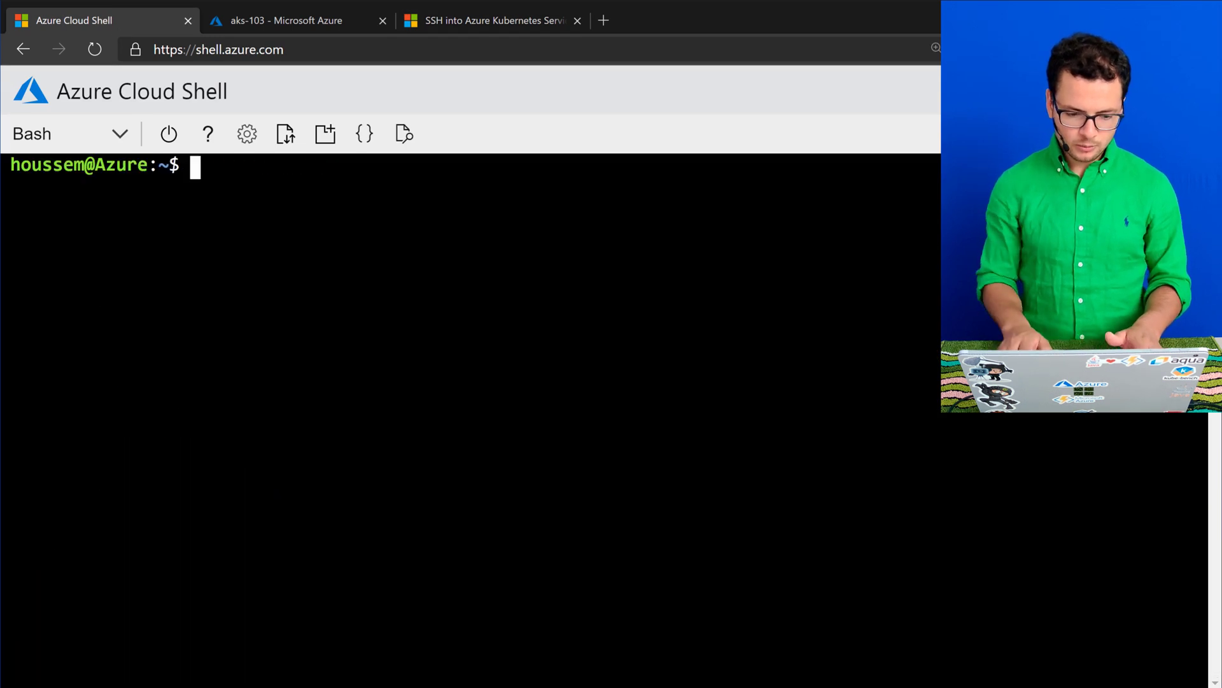
{"action": "type", "text": "az vmss update-instances --instance-ids '*' \\"}
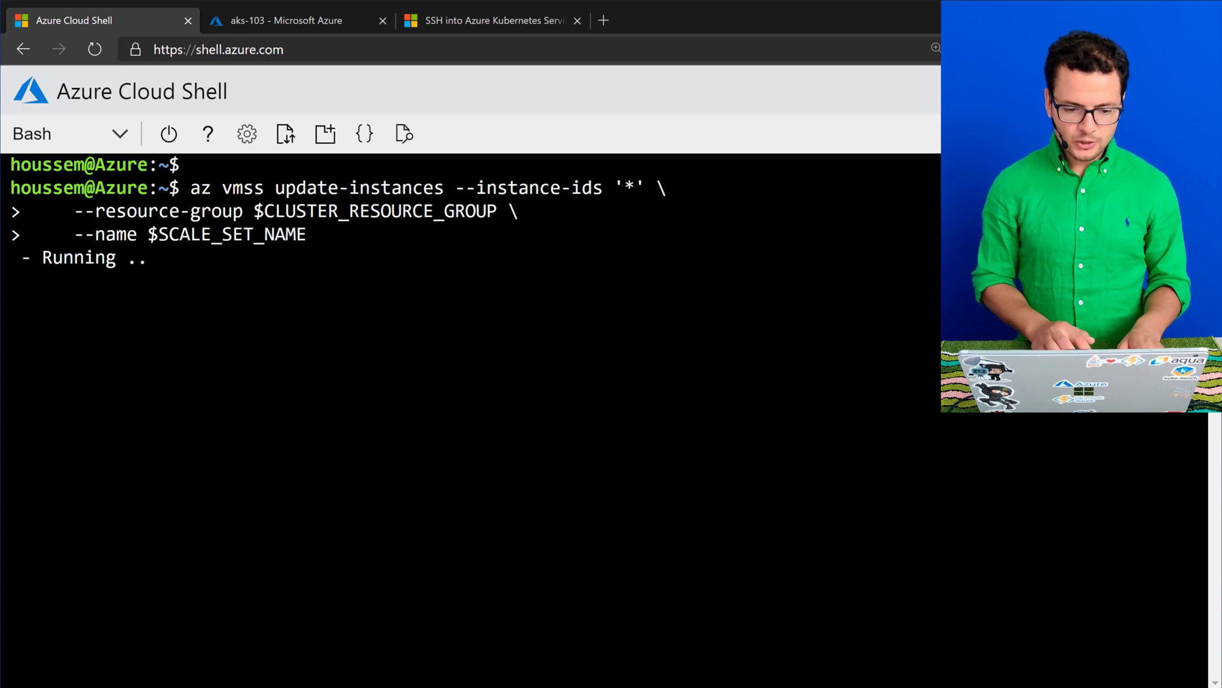
{"action": "double_click", "coordinate": [242, 188]}
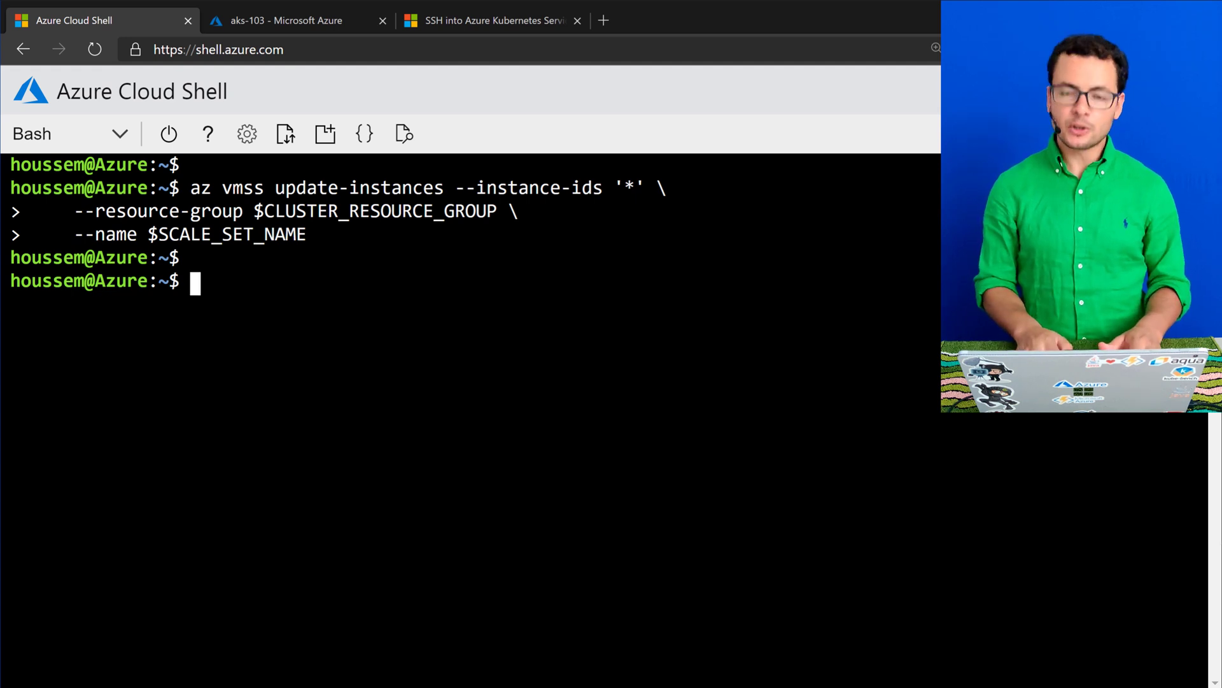
List the cluster's worker nodes with kubectl get nodes -o wide
{"action": "type", "text": "kubectl"}
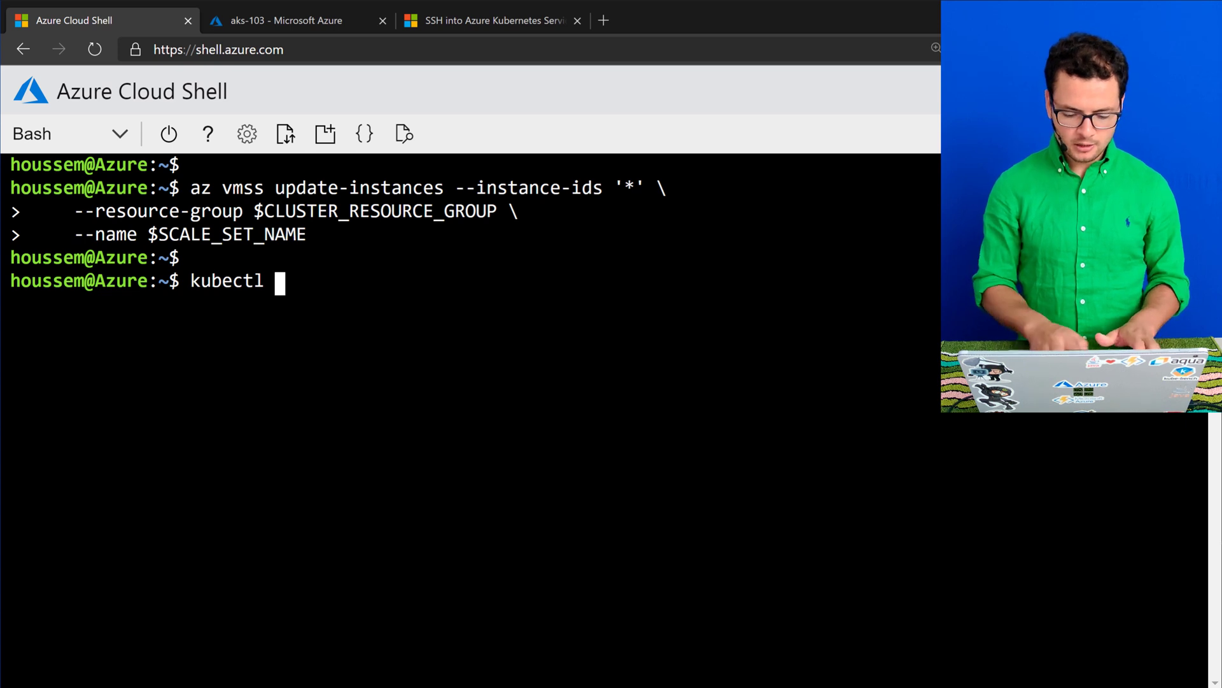
{"action": "type", "text": "get nodes -o wide"}
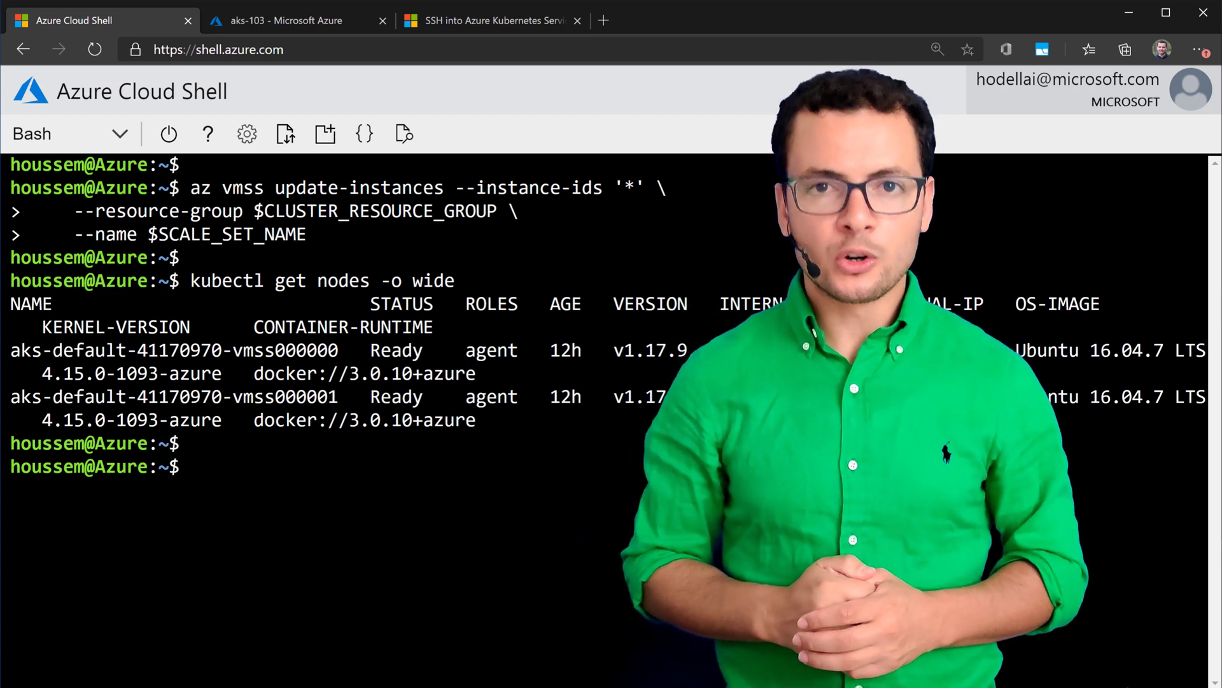
Clear the terminal and install openssh-client inside the Debian aks-ssh helper pod
{"action": "type", "text": "clear"}
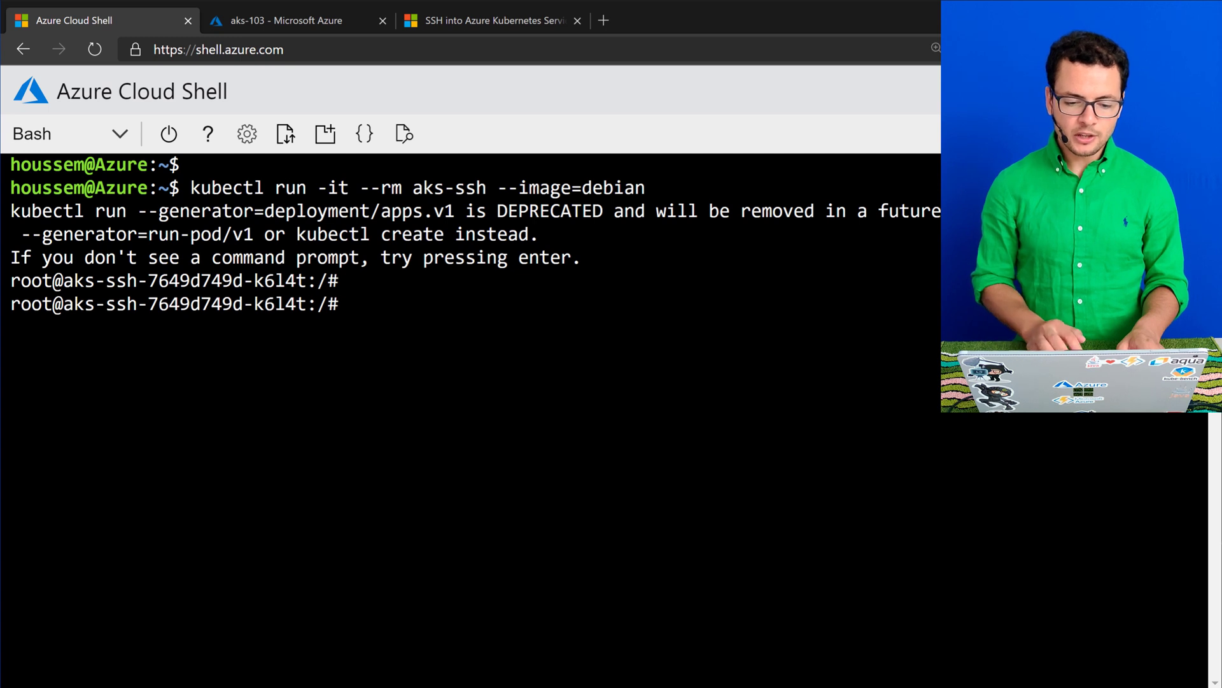
{"action": "mouse_move", "coordinate": [355, 304]}
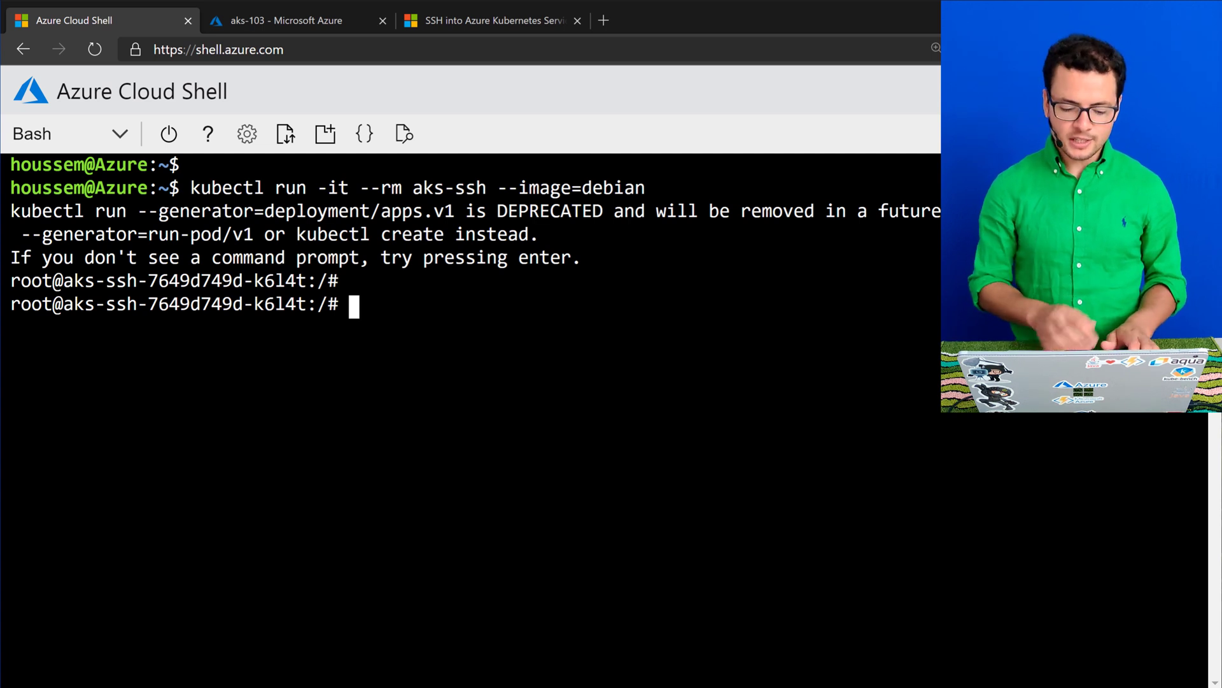
{"action": "type", "text": "apt-get update && apt-get install openssh-client -y"}
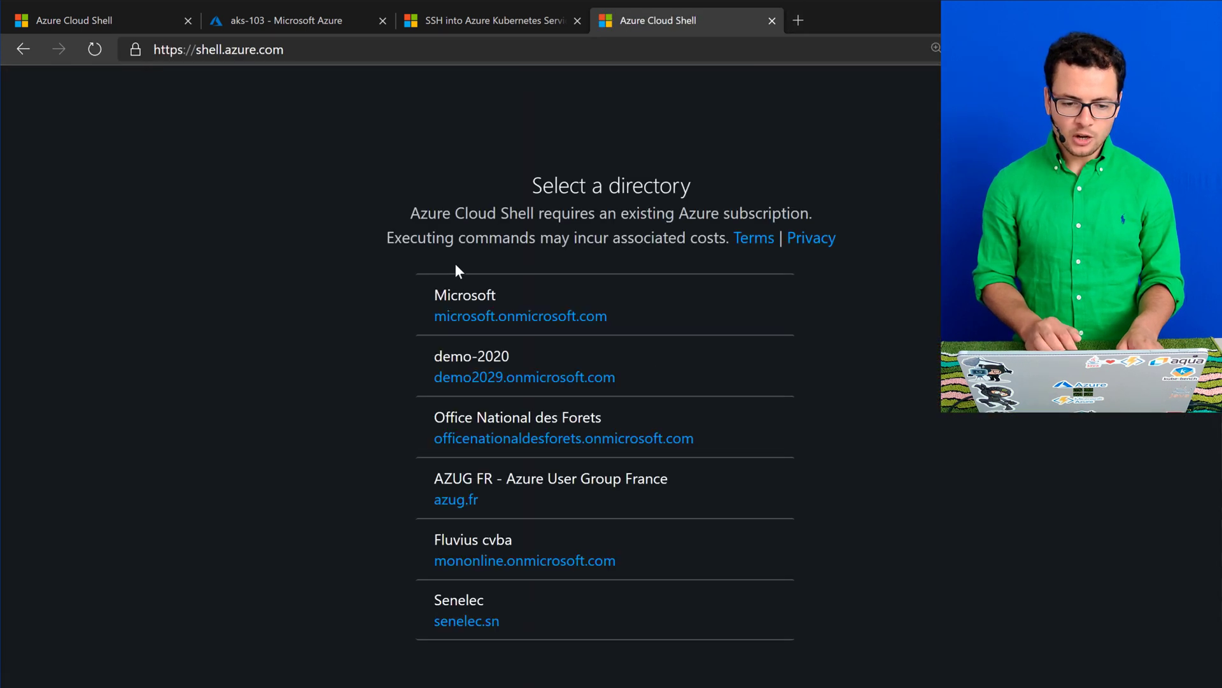
Pick the Microsoft directory and copy ~/.ssh/id_rsa into the aks-ssh pod with kubectl cp
{"action": "left_click", "coordinate": [465, 294]}
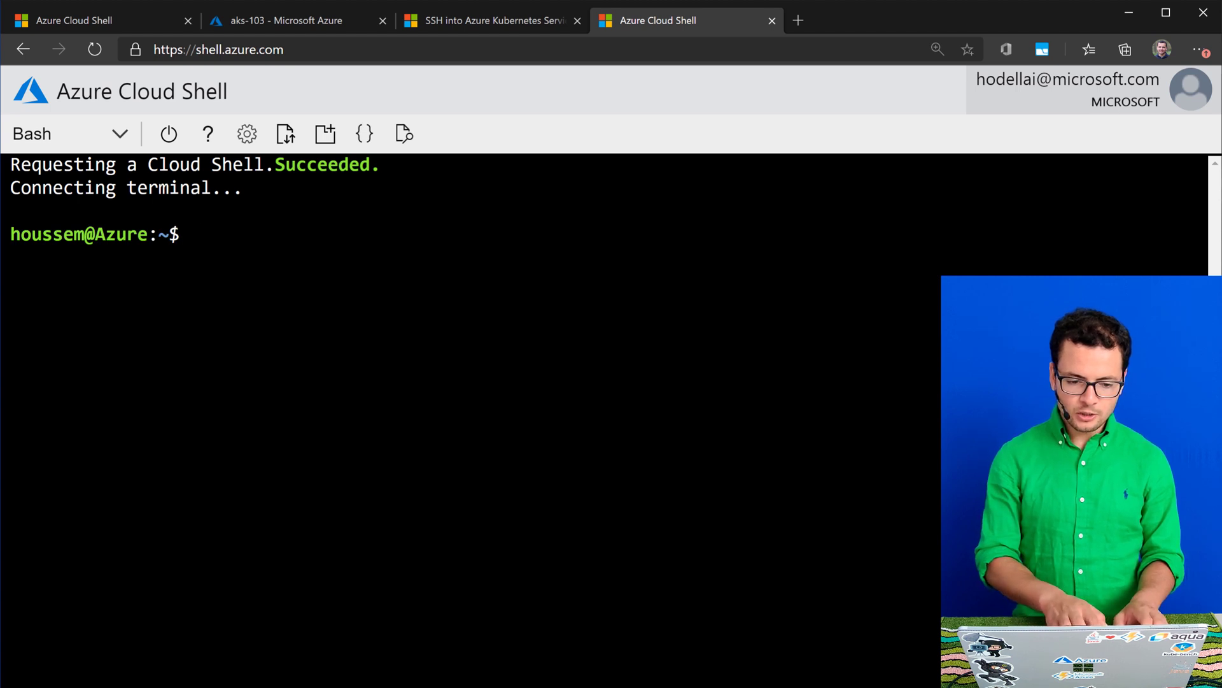
{"action": "type", "text": "kubectl cp ~/.ssh/id_rsa $(kubectl get pod -l run=aks-ssh -o jsonpath='{.items[0].metadata.name}'):/id_rsa"}
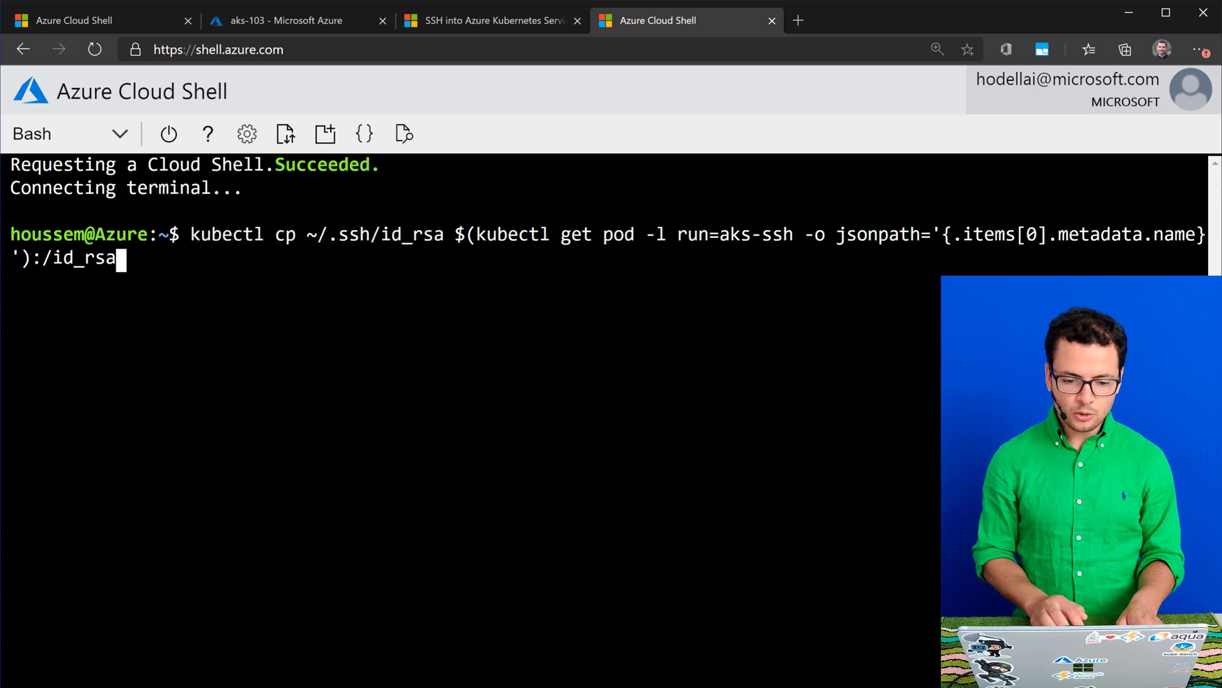
{"action": "double_click", "coordinate": [374, 235]}
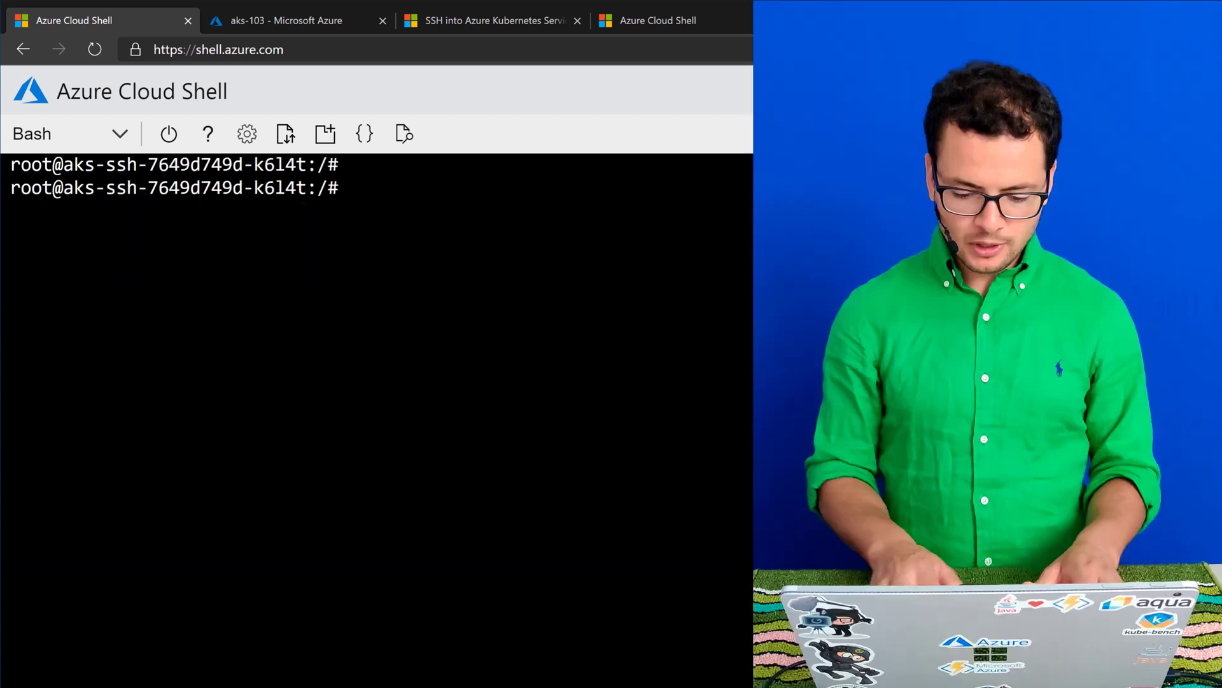
In the pod, list the key file and restrict id_rsa to 0600 permissions
{"action": "type", "text": "ls"}
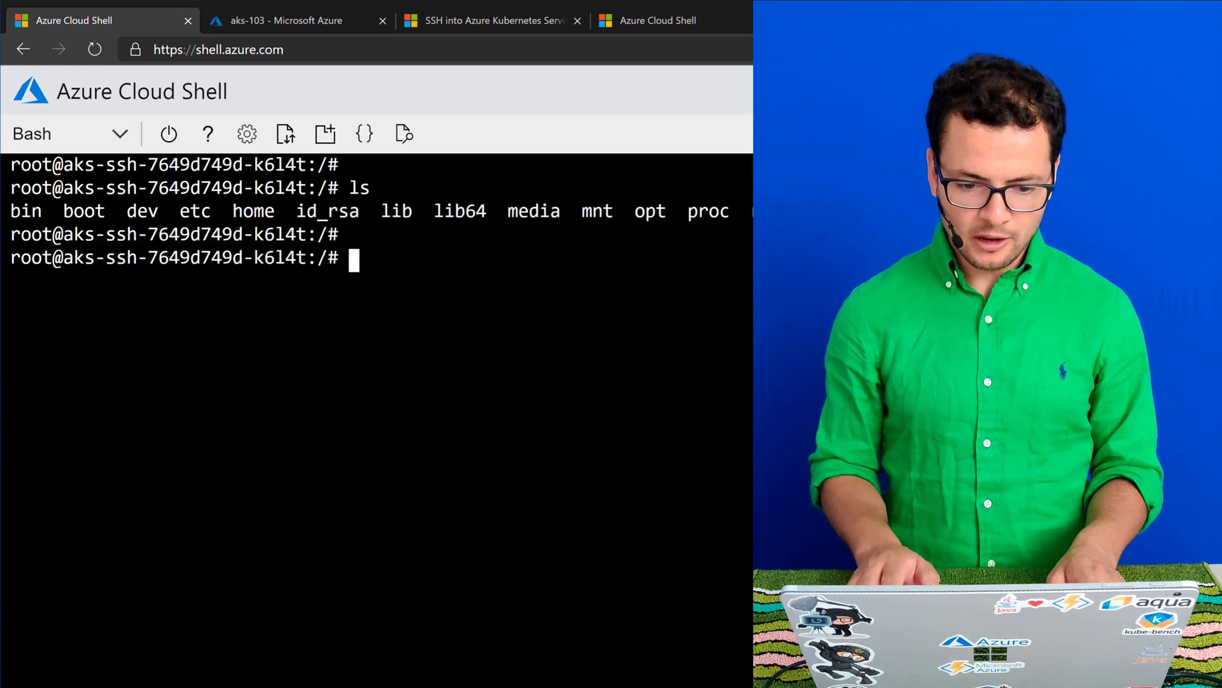
{"action": "type", "text": "chmod 0600 id_rsa"}
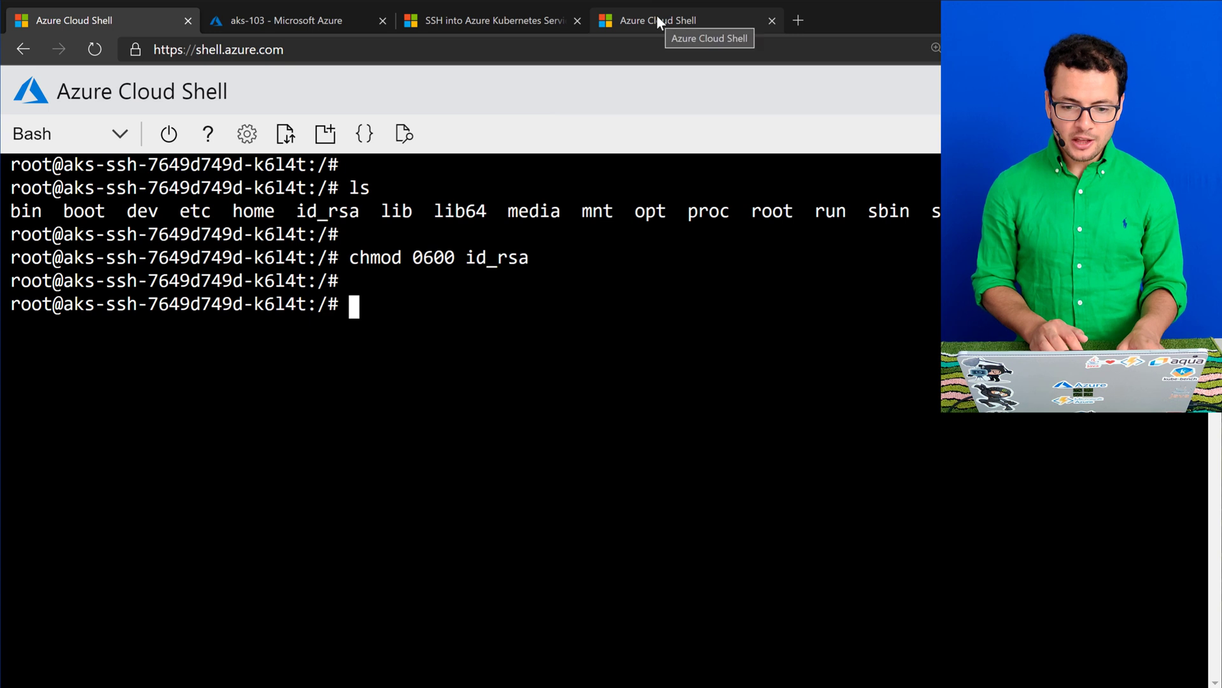
{"action": "left_click", "coordinate": [678, 20]}
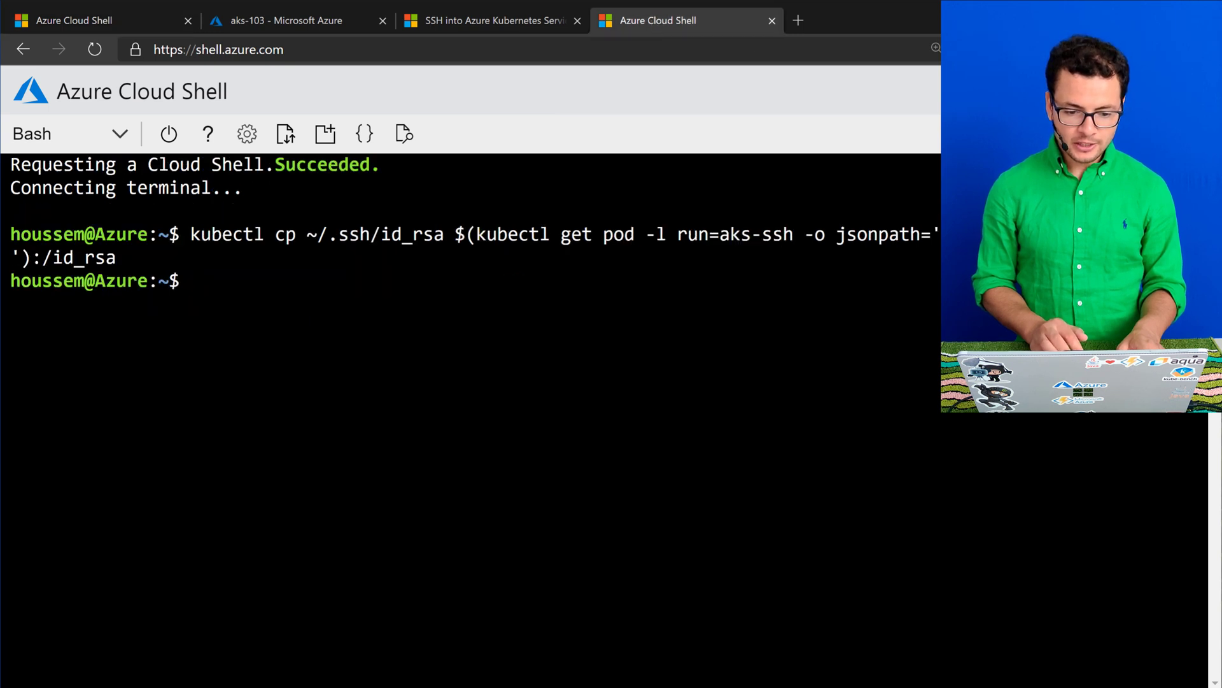
Log in from the pod as azureuser to node 10.240.0.4 with ssh -i id_rsa and list its home directory
{"action": "type", "text": "kubectl get"}
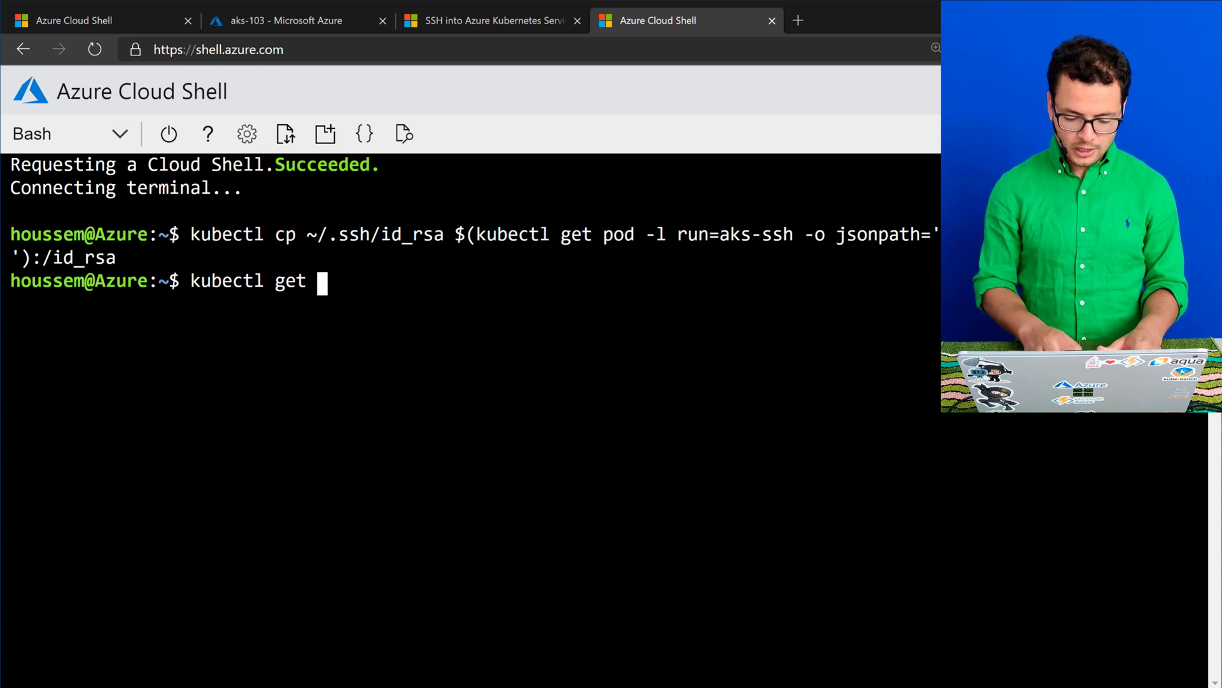
{"action": "type", "text": "nodes -o"}
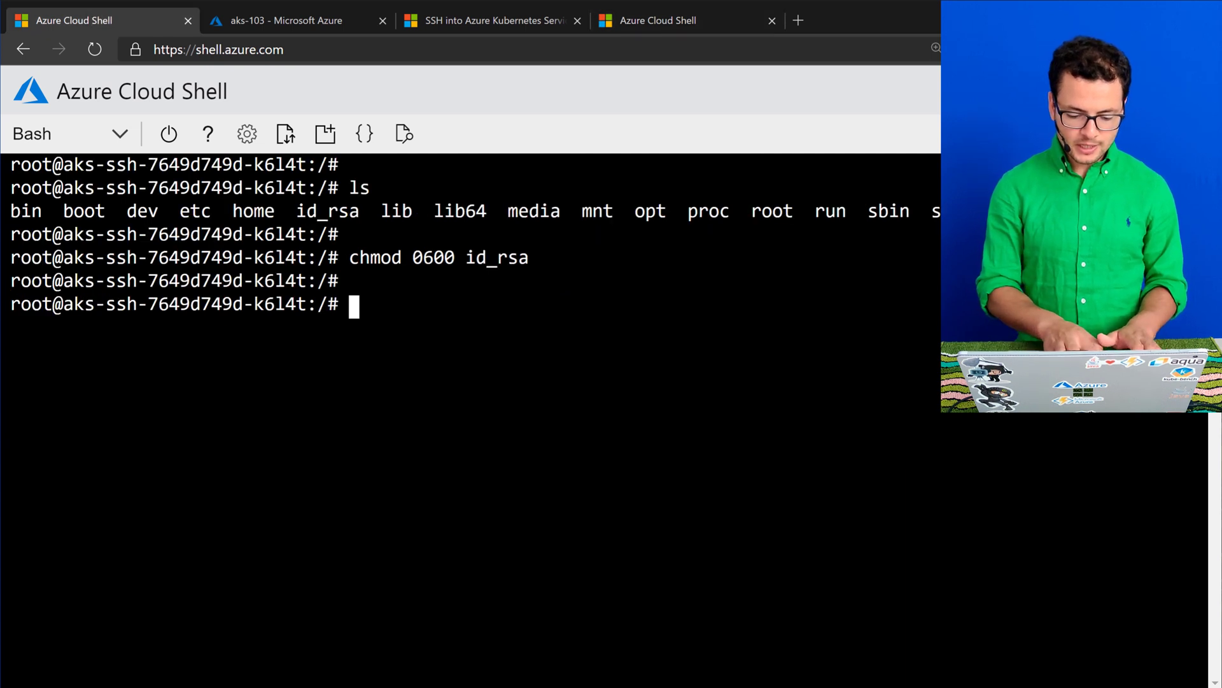
{"action": "type", "text": "ssh -i id_rsa azureuser@10.240.0.4"}
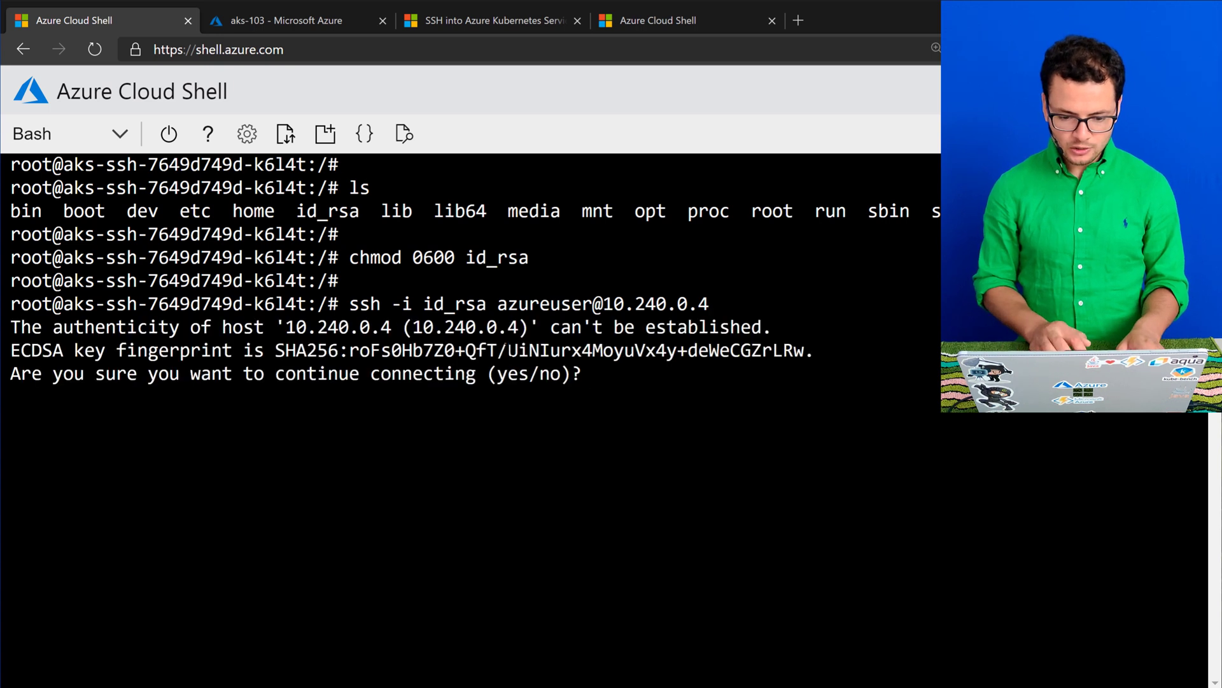
{"action": "type", "text": "yes"}
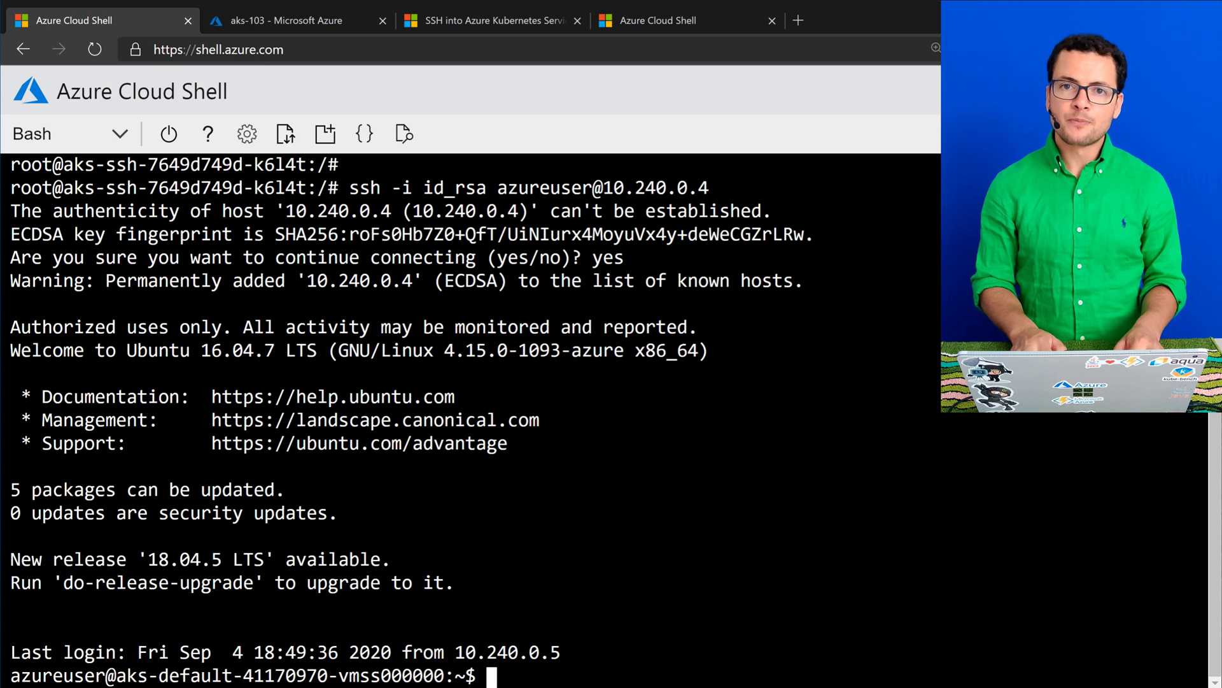
{"action": "type", "text": "l"}
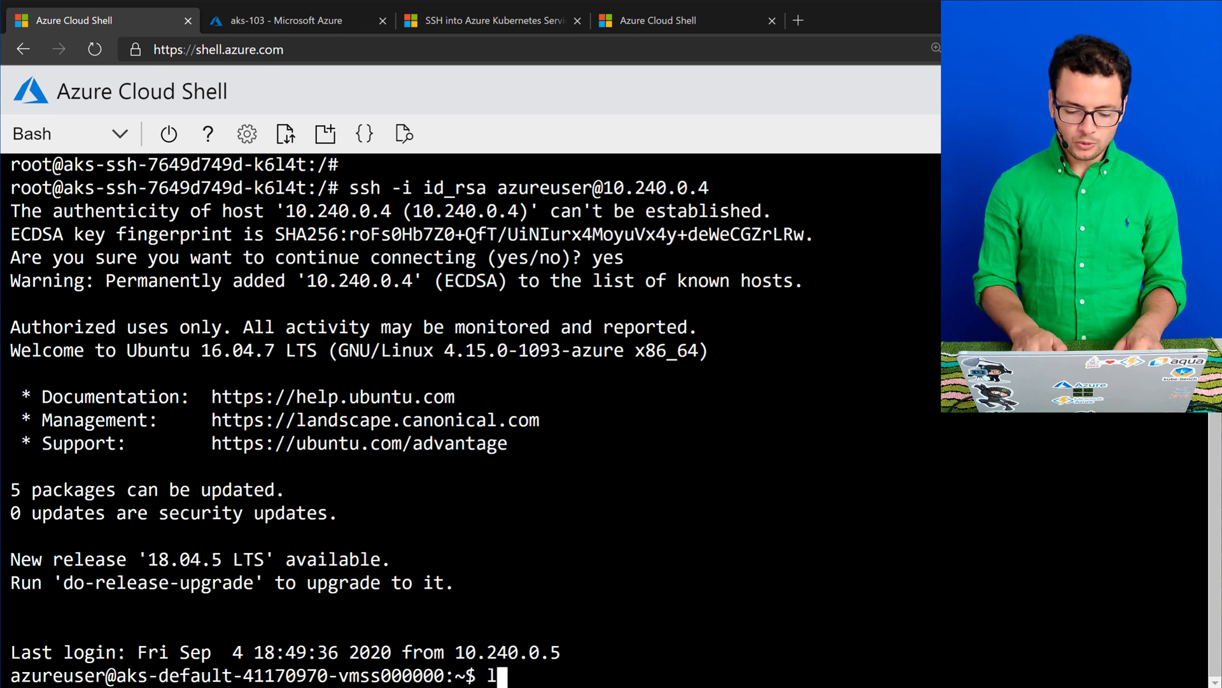
{"action": "type", "text": "s"}
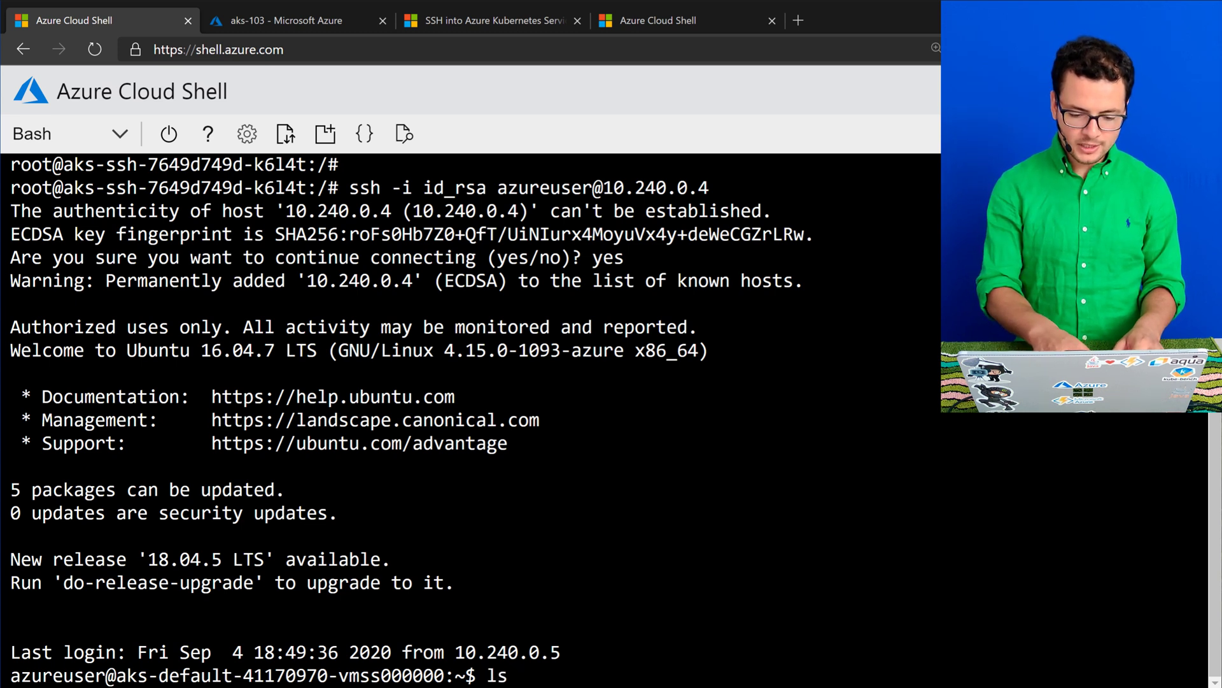